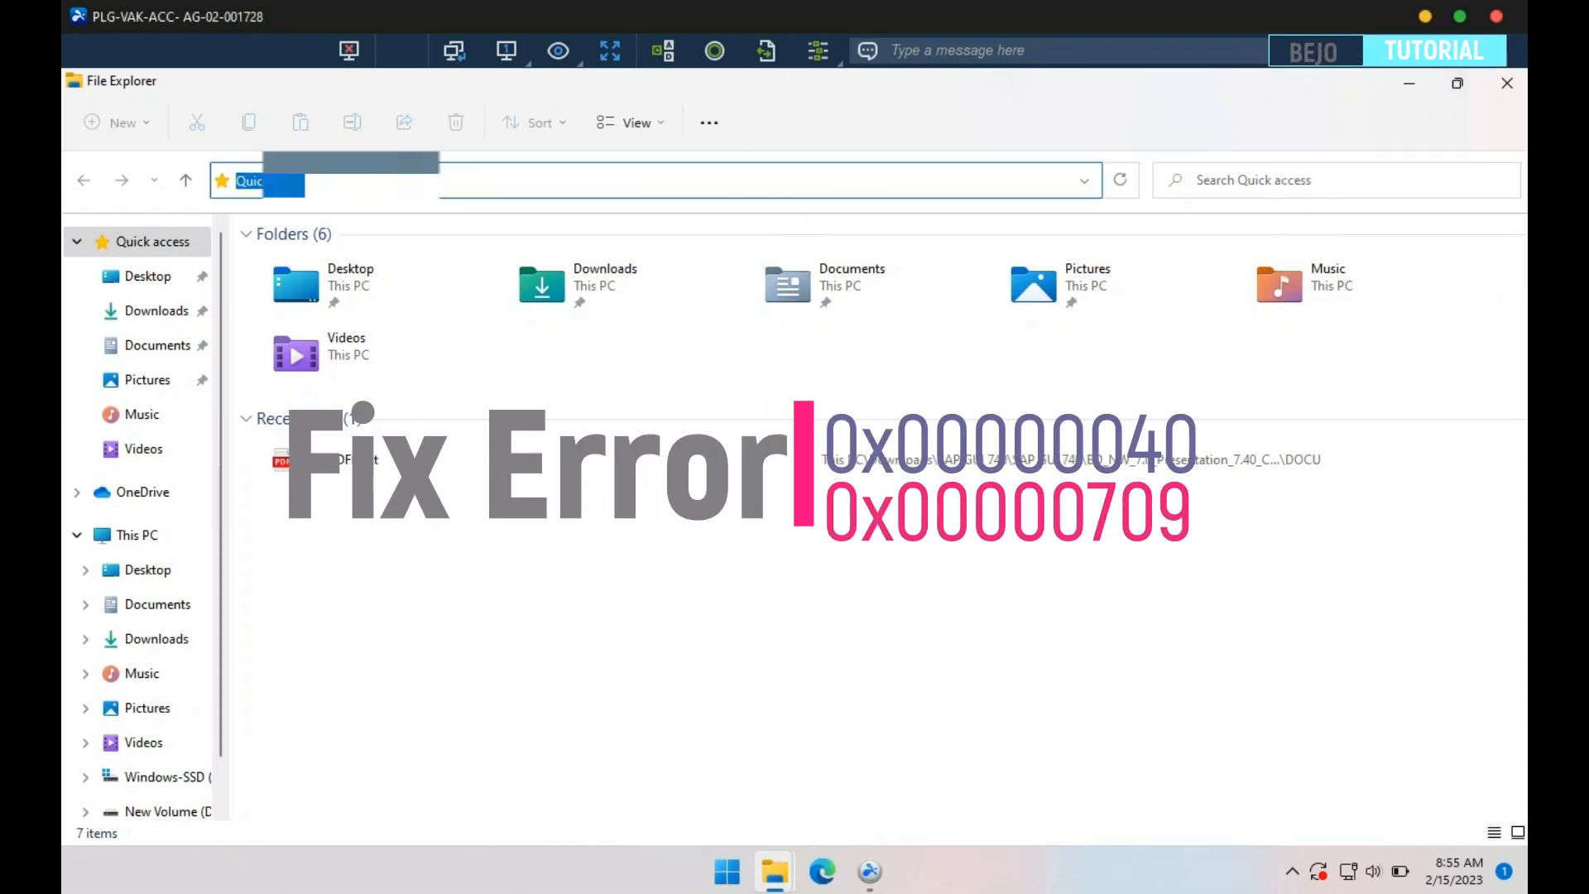
Attempt to connect to the server's shared 2180 printer and dismiss the 0x00000040 failure messages
{"action": "type", "text": "\\\\"}
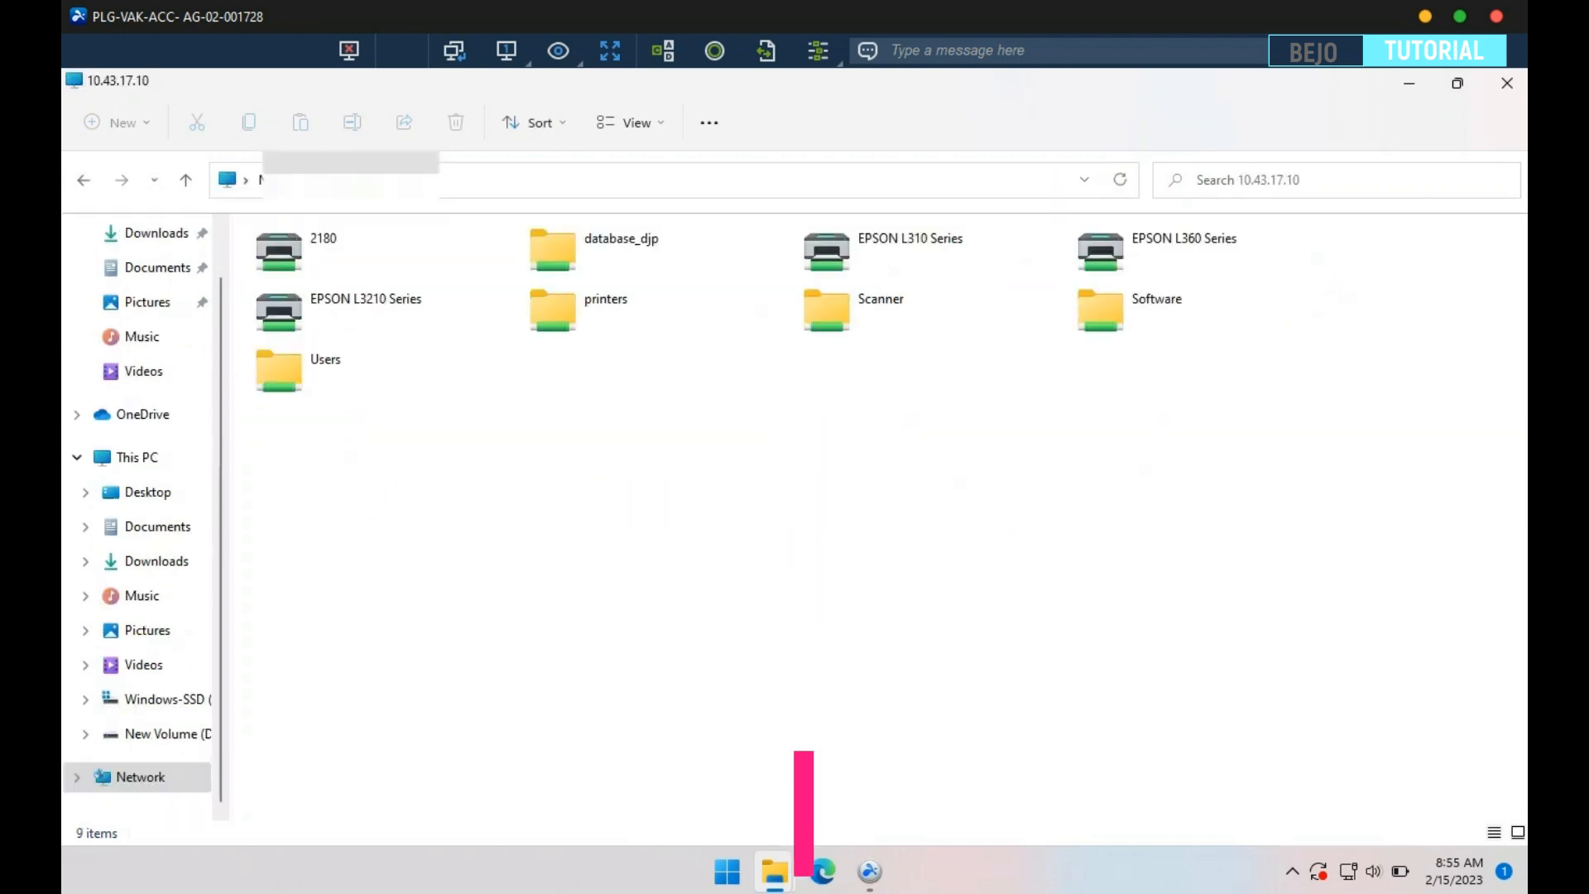
{"action": "right_click", "coordinate": [278, 248]}
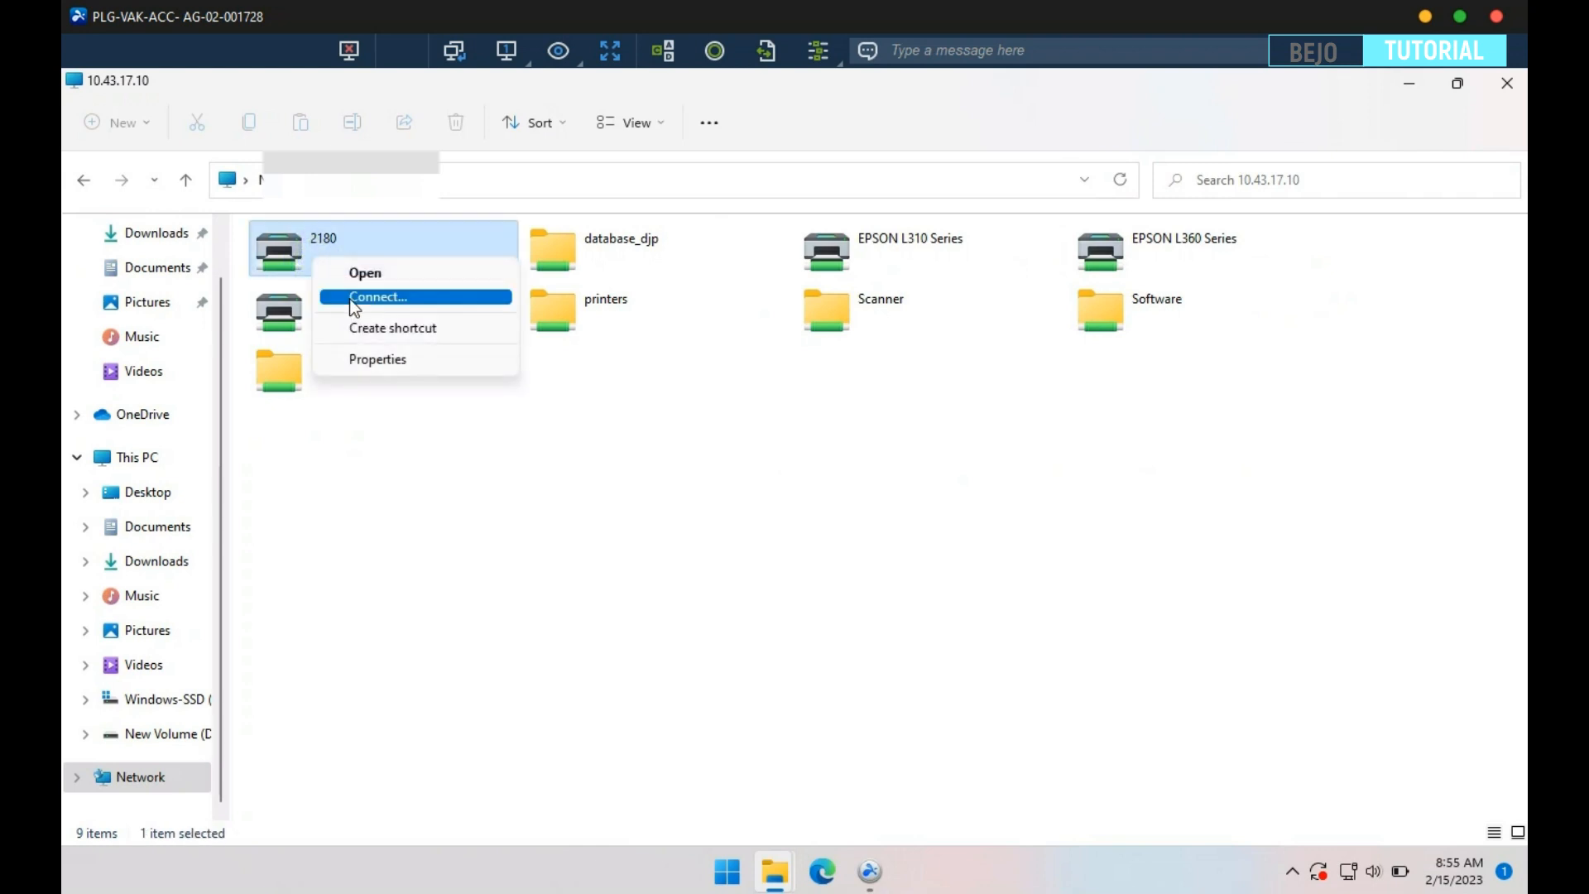
{"action": "left_click", "coordinate": [378, 296]}
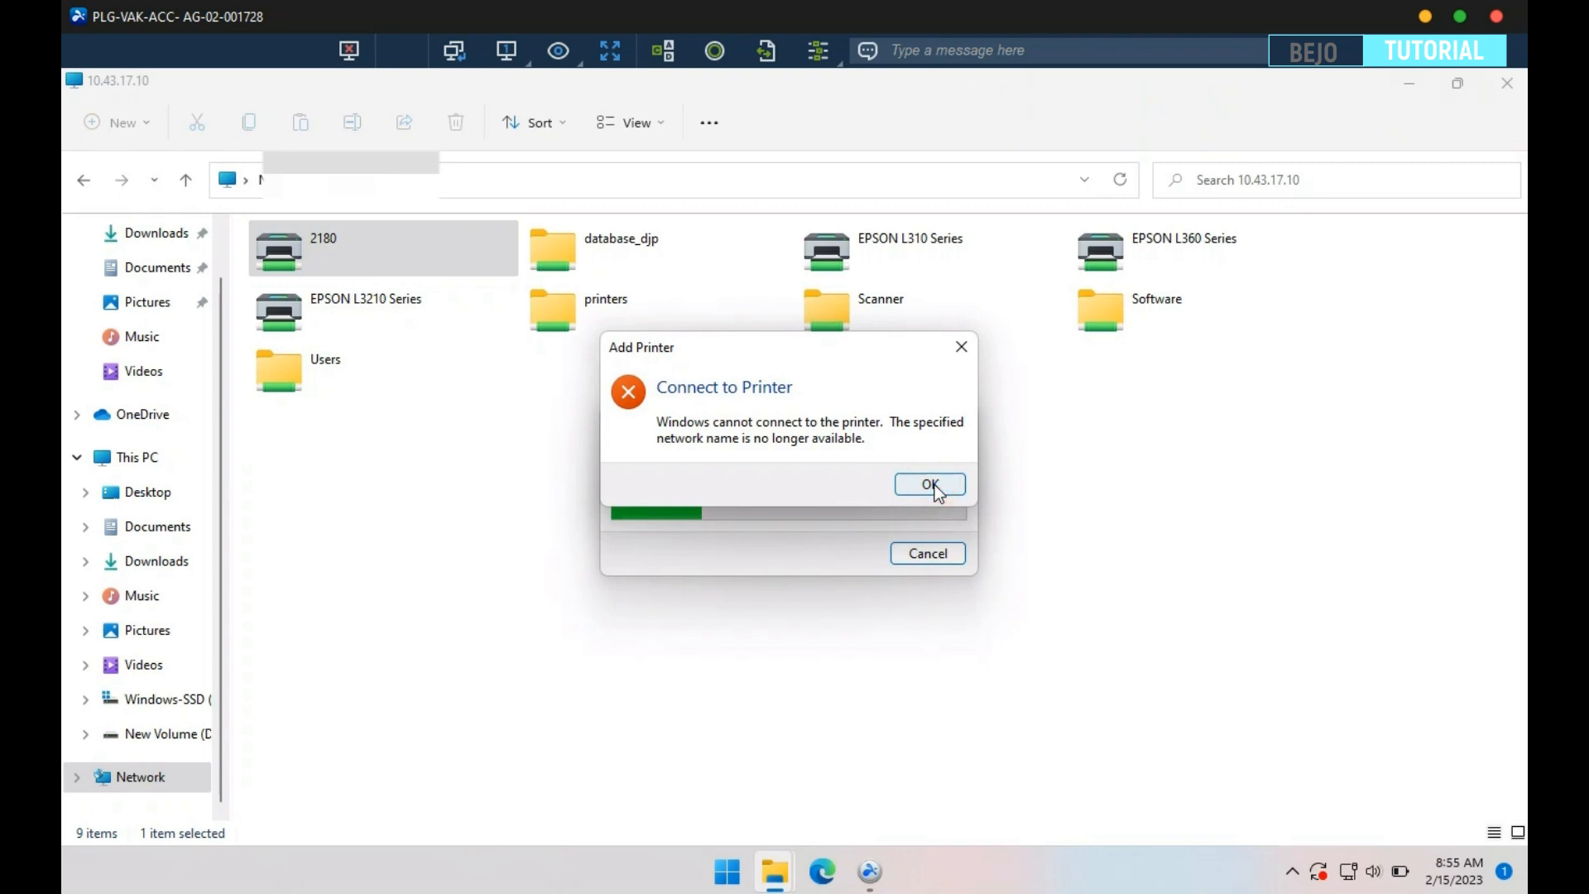
{"action": "left_click", "coordinate": [928, 483]}
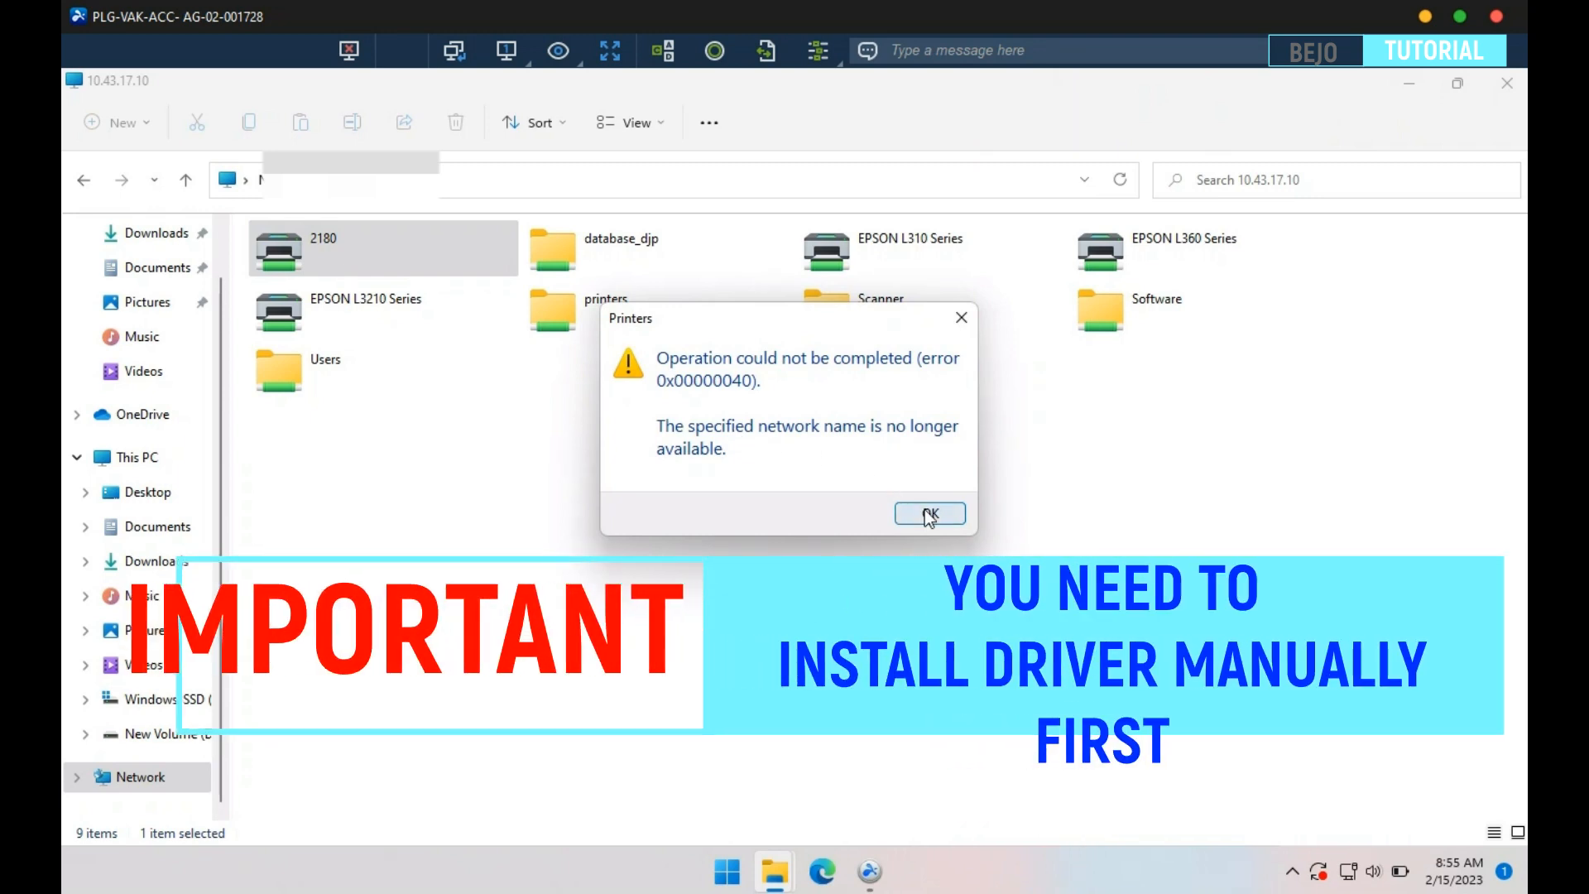
{"action": "left_click", "coordinate": [929, 514]}
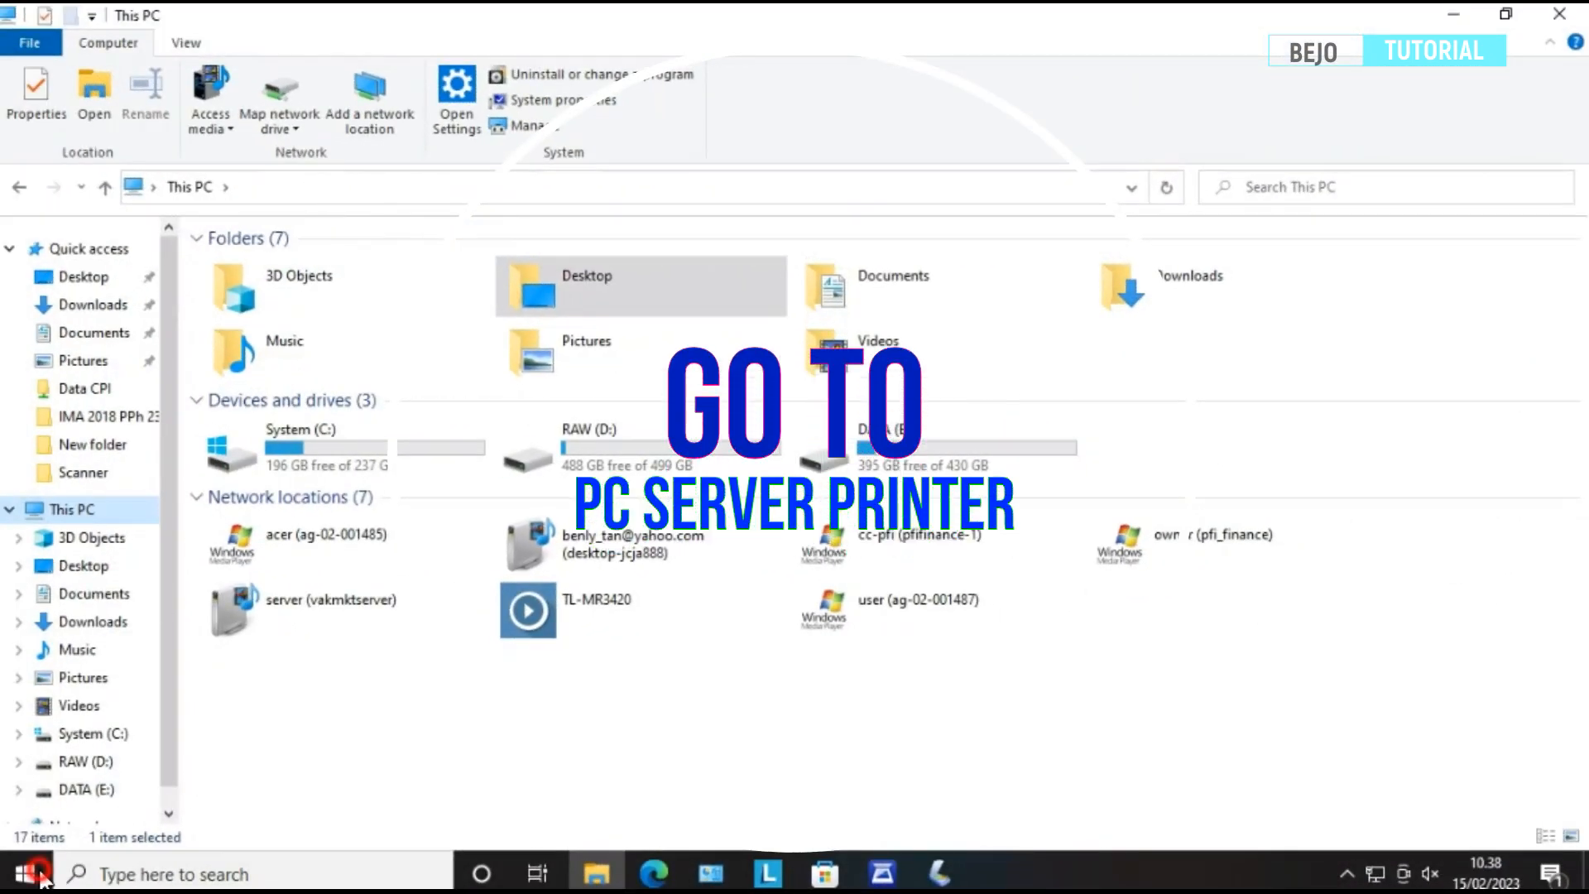
Search Start for 'windows' and bring up Turn Windows features on or off
{"action": "left_click", "coordinate": [25, 874]}
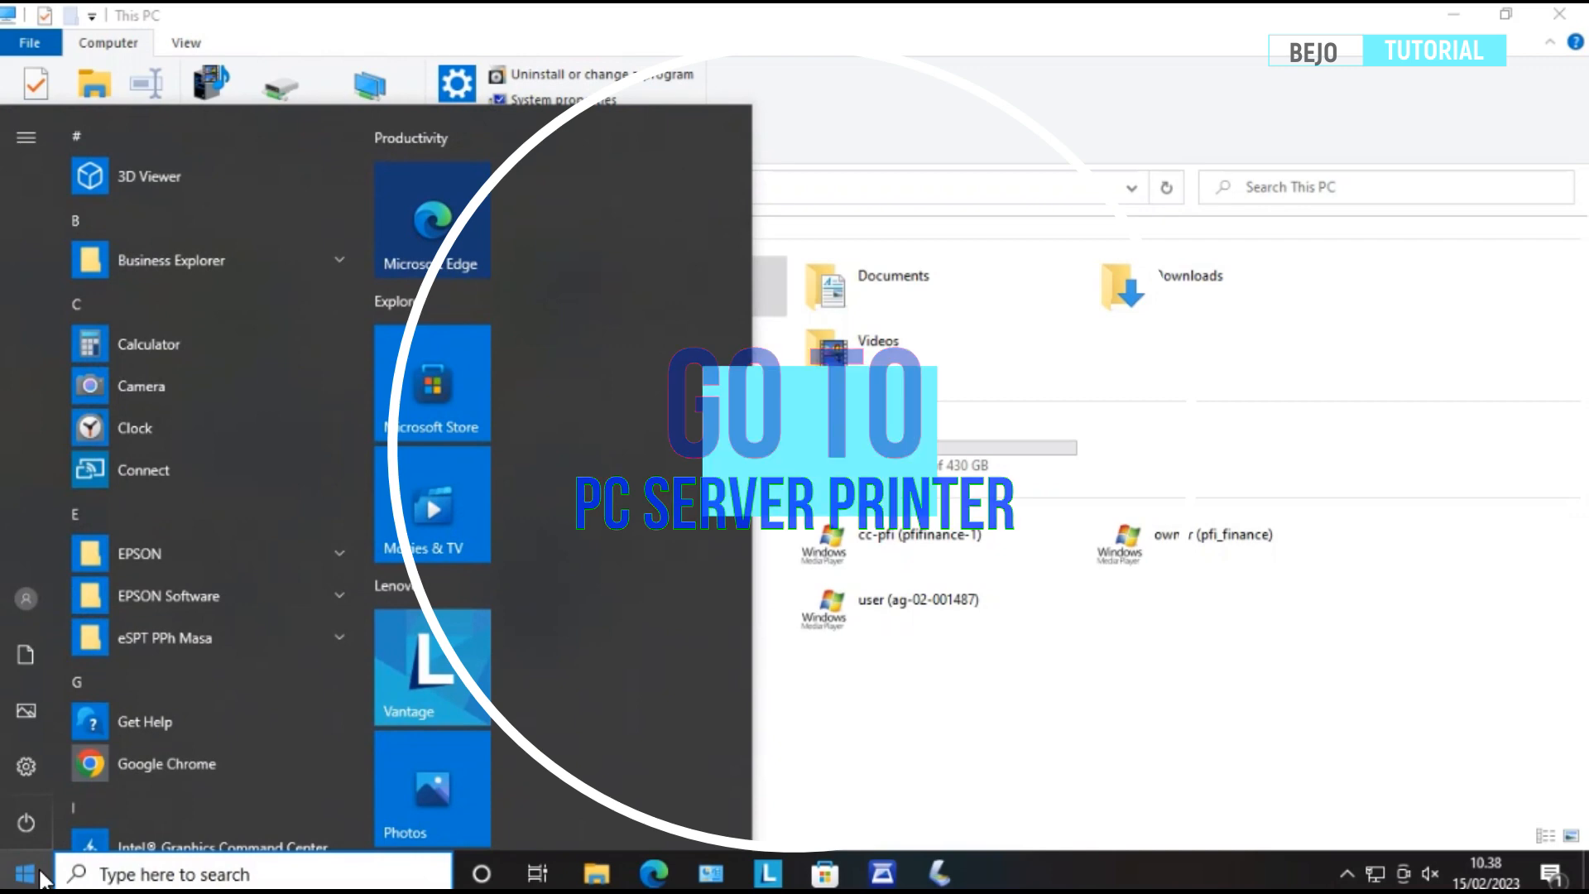
{"action": "type", "text": "windows"}
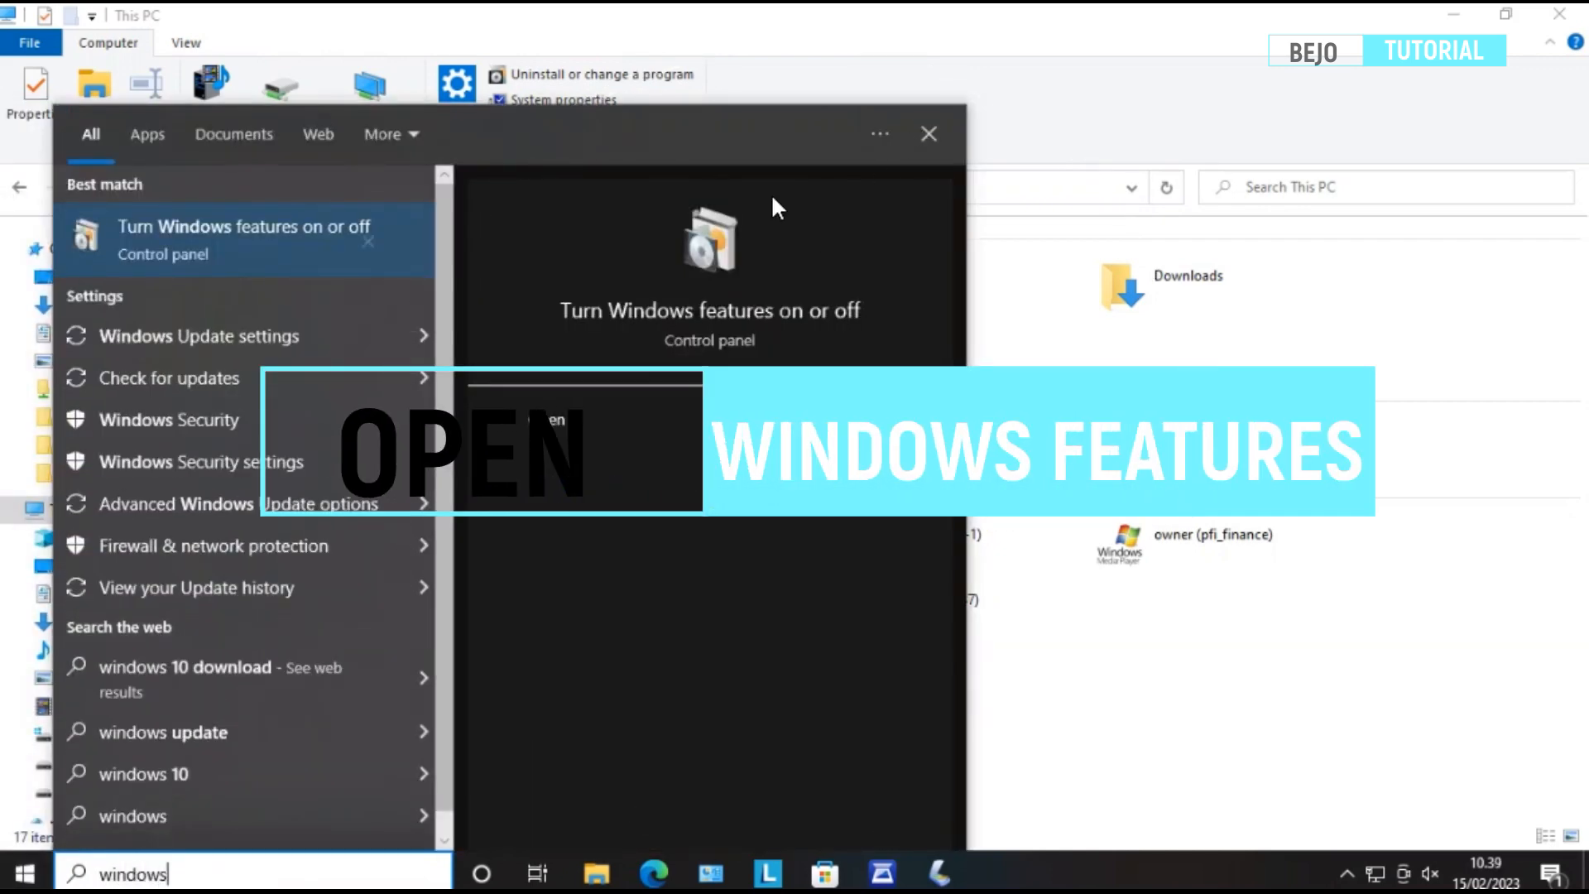
{"action": "left_click", "coordinate": [243, 240]}
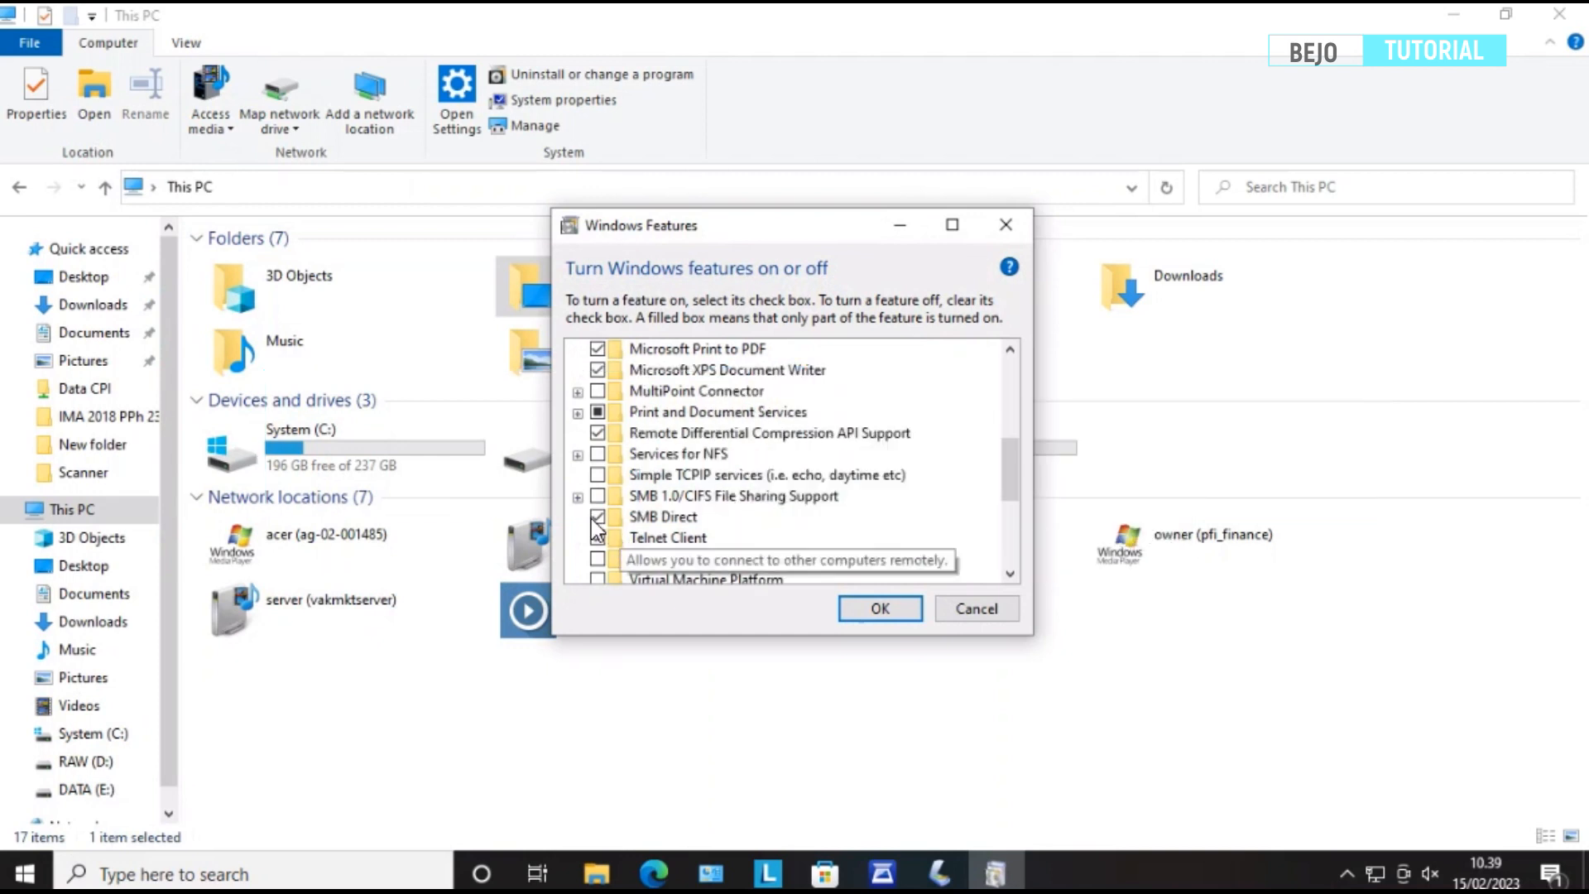
Enable SMB 1.0/CIFS File Sharing Support and apply the feature change
{"action": "left_click", "coordinate": [577, 495]}
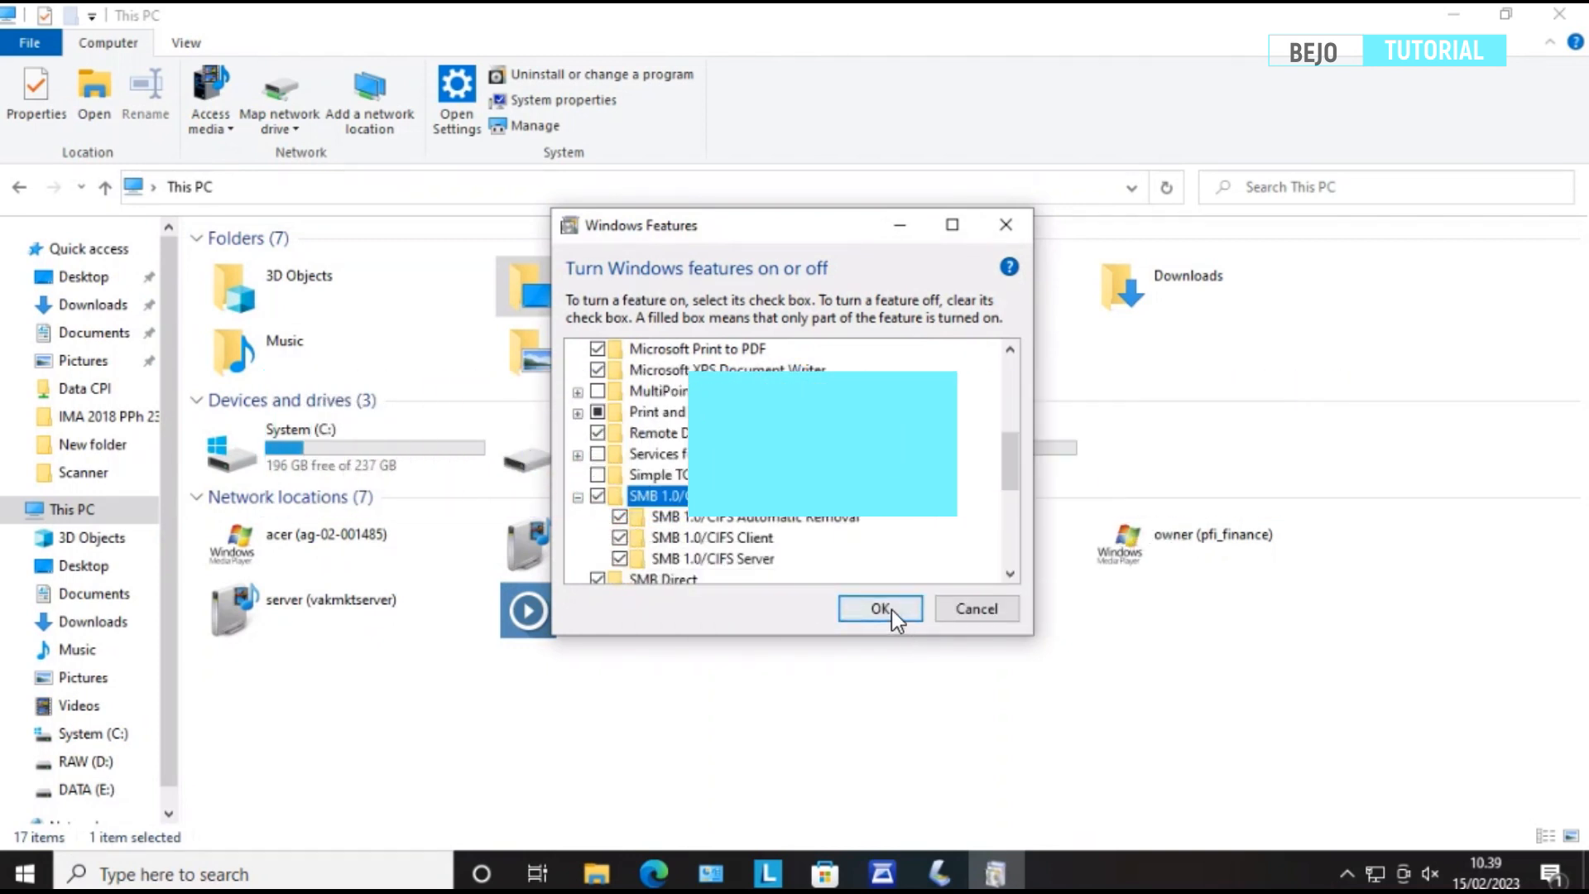
{"action": "left_click", "coordinate": [879, 608]}
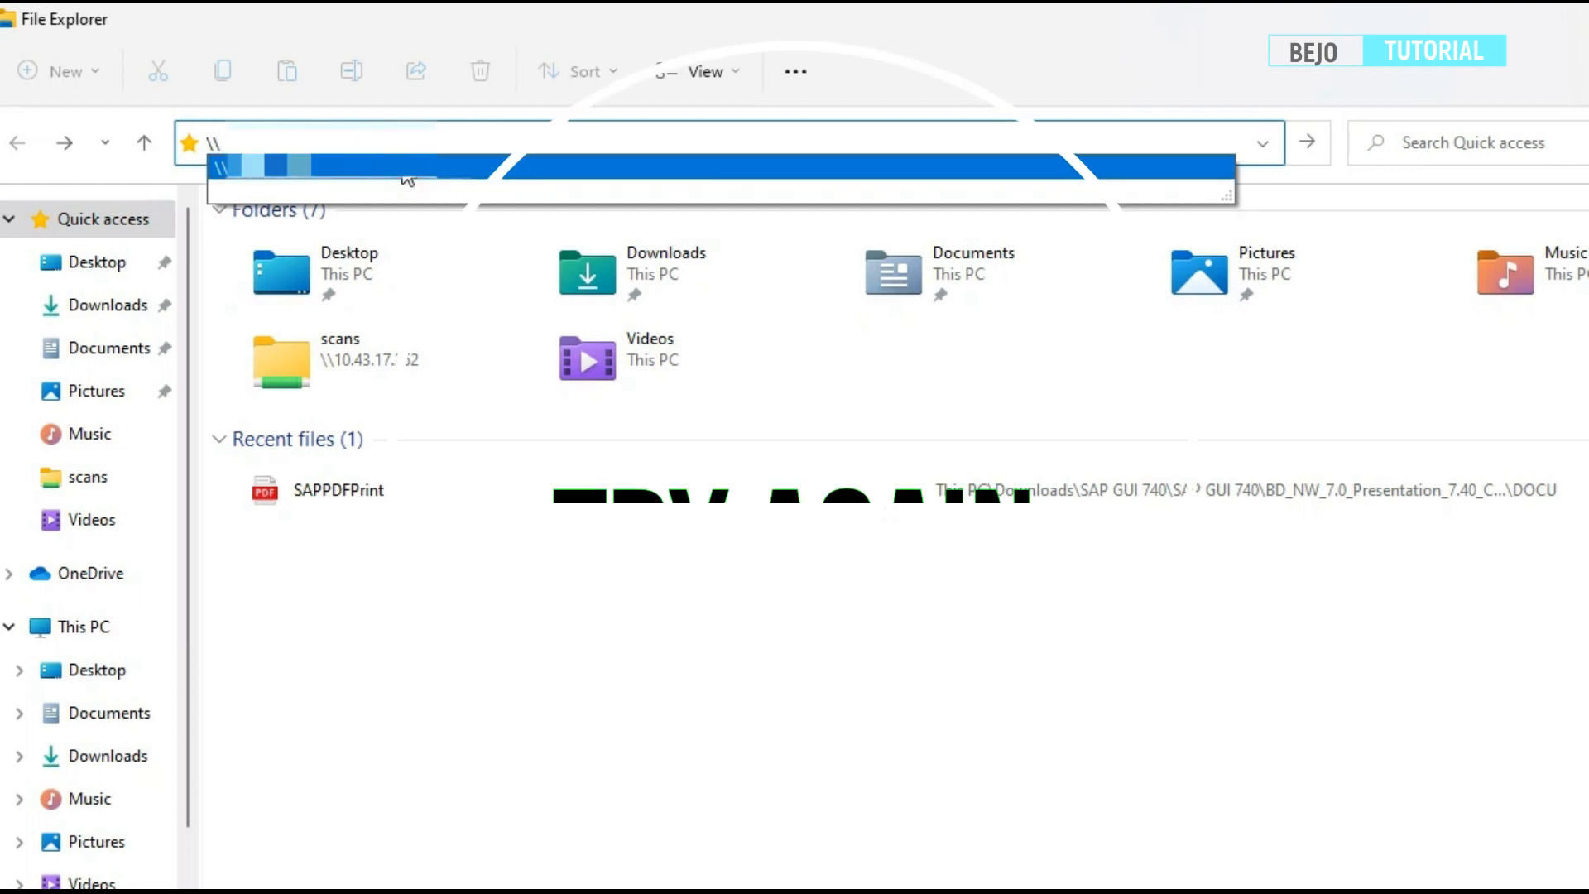
Retry connecting to the 2180 printer and dismiss the repeated failure message
{"action": "right_click", "coordinate": [283, 228]}
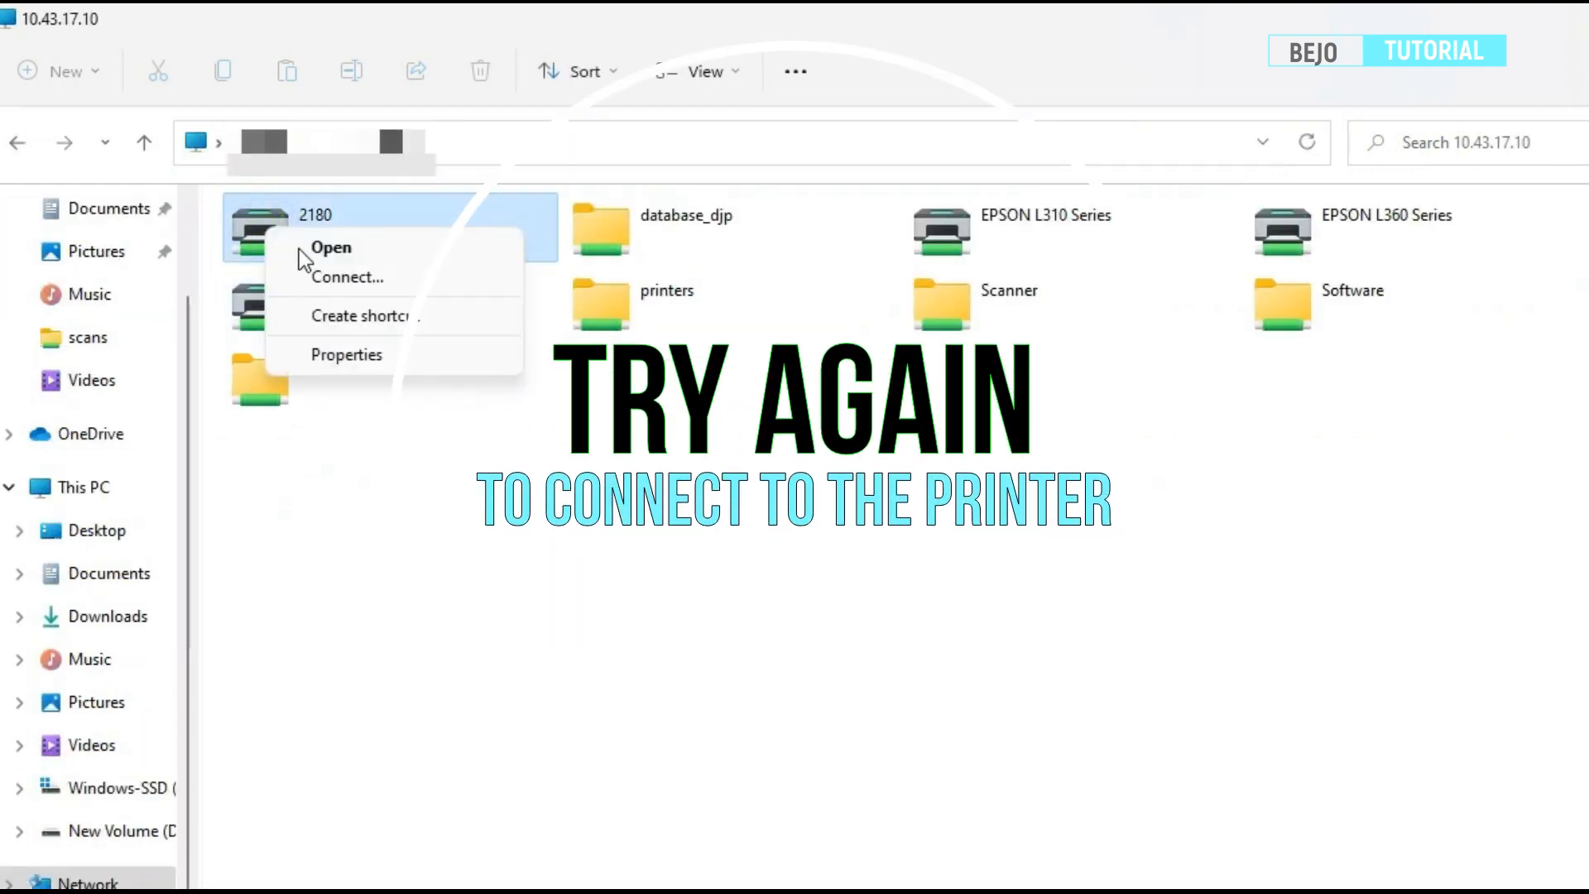
{"action": "left_click", "coordinate": [345, 277]}
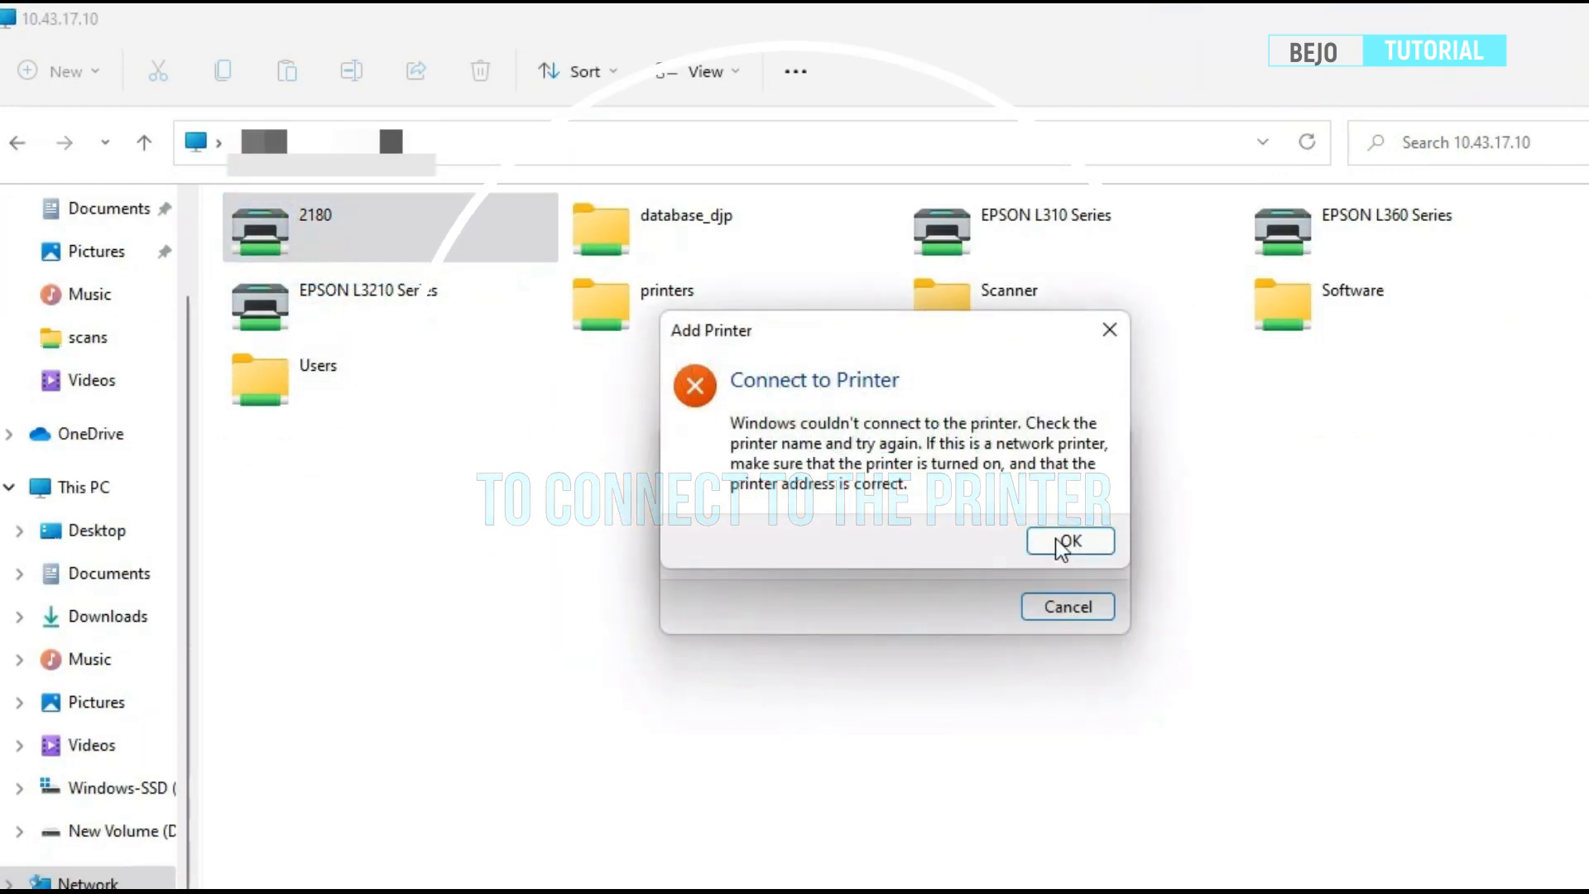
{"action": "left_click", "coordinate": [1067, 540]}
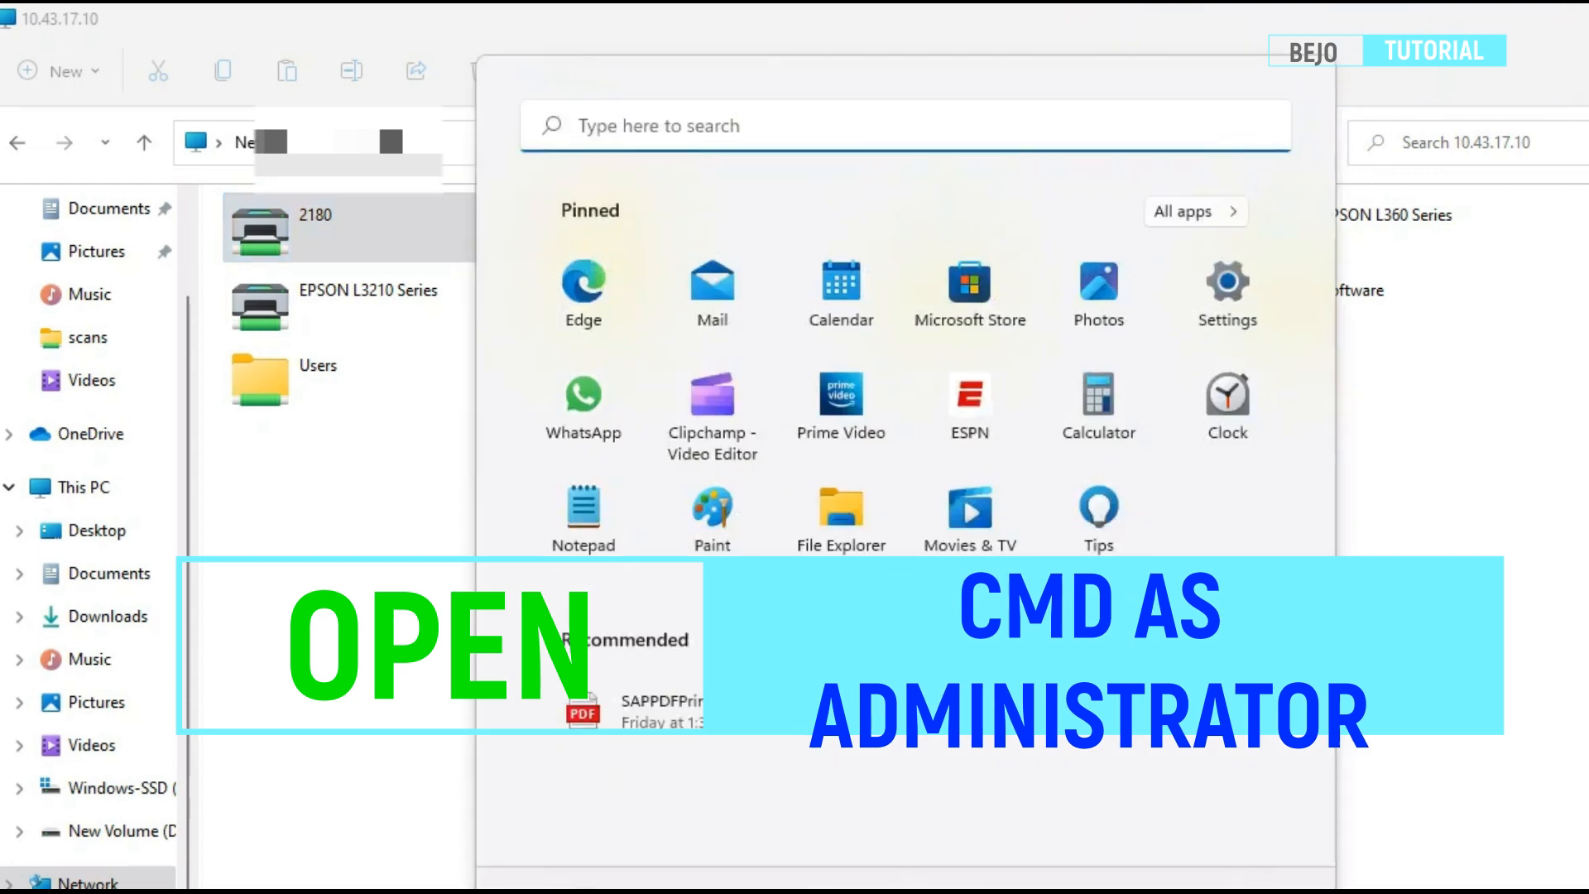
Search Start for 'cmd' and launch Command Prompt as administrator
{"action": "type", "text": "cmd"}
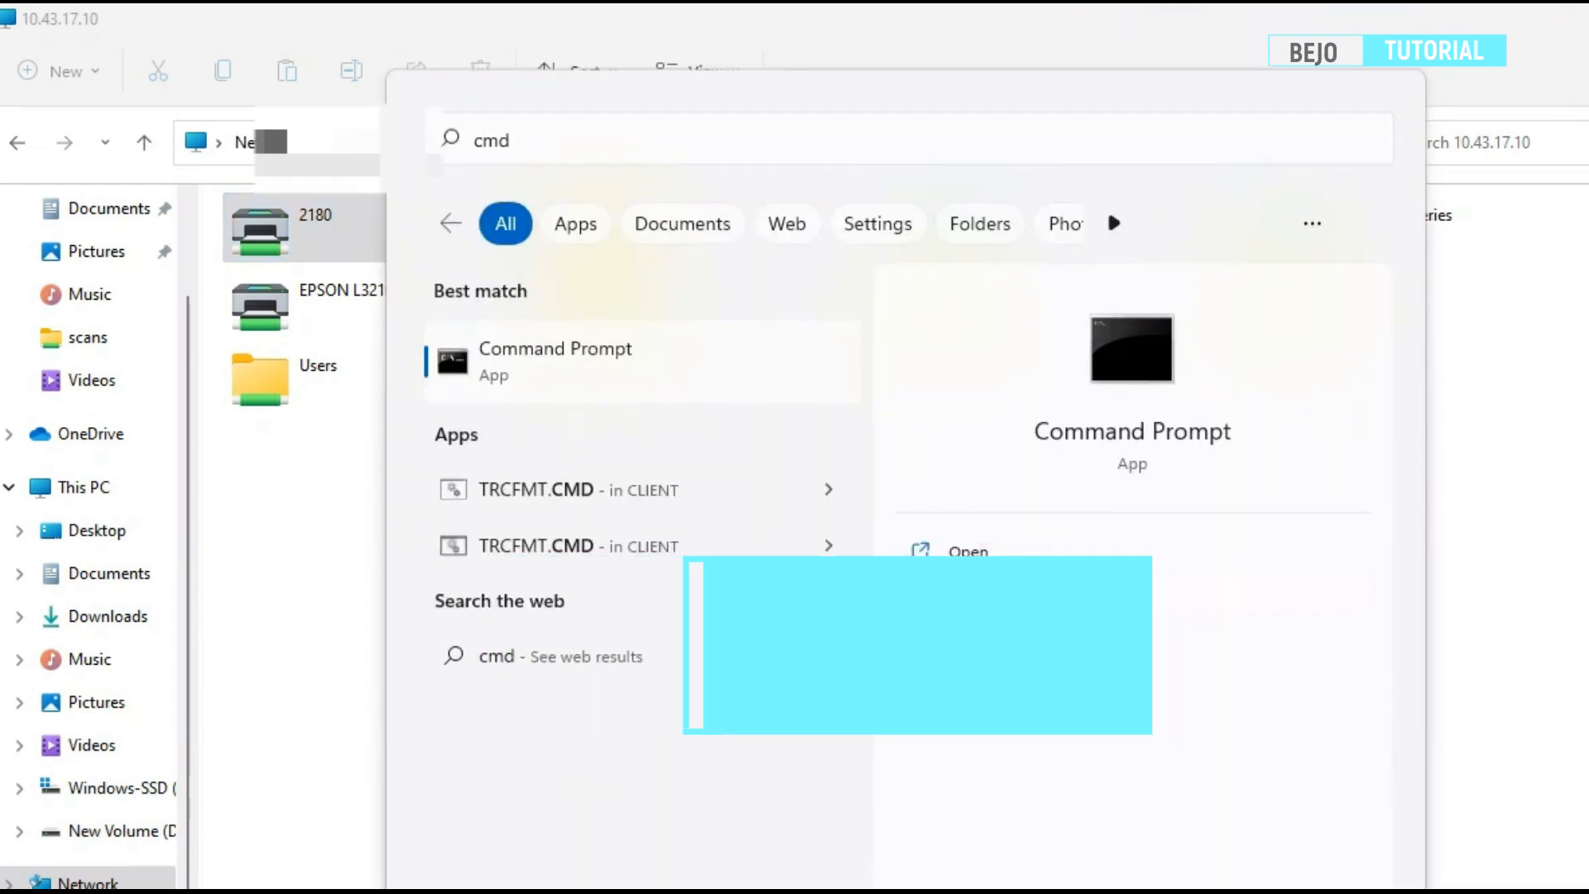
{"action": "left_click", "coordinate": [556, 362]}
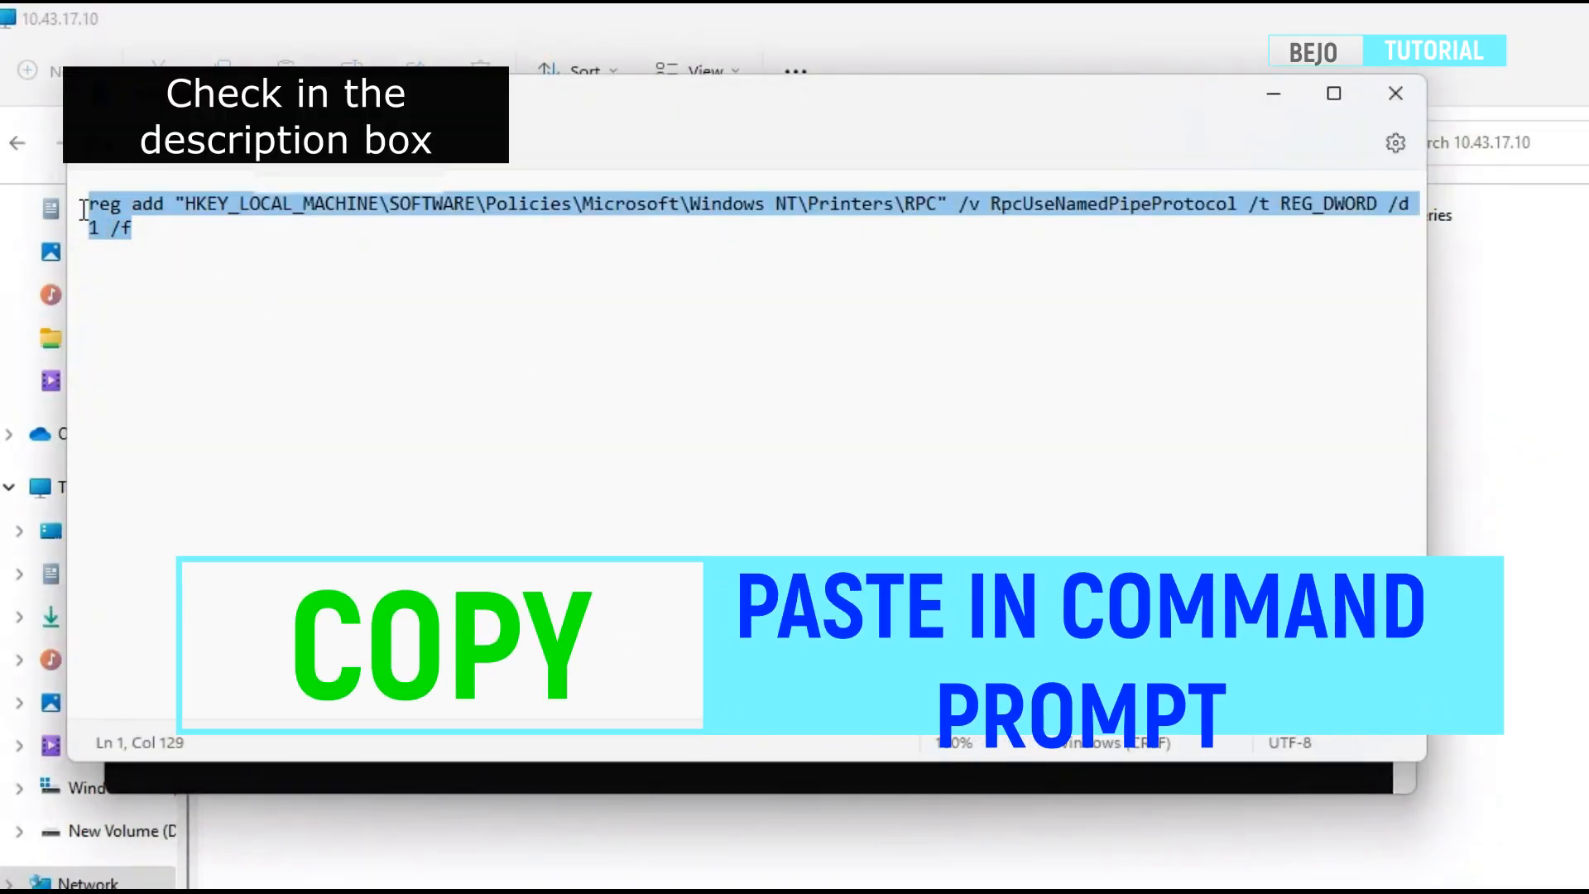
Copy the reg add command setting RpcUseNamedPipeProtocol to 1 from Notepad
{"action": "right_click", "coordinate": [121, 213]}
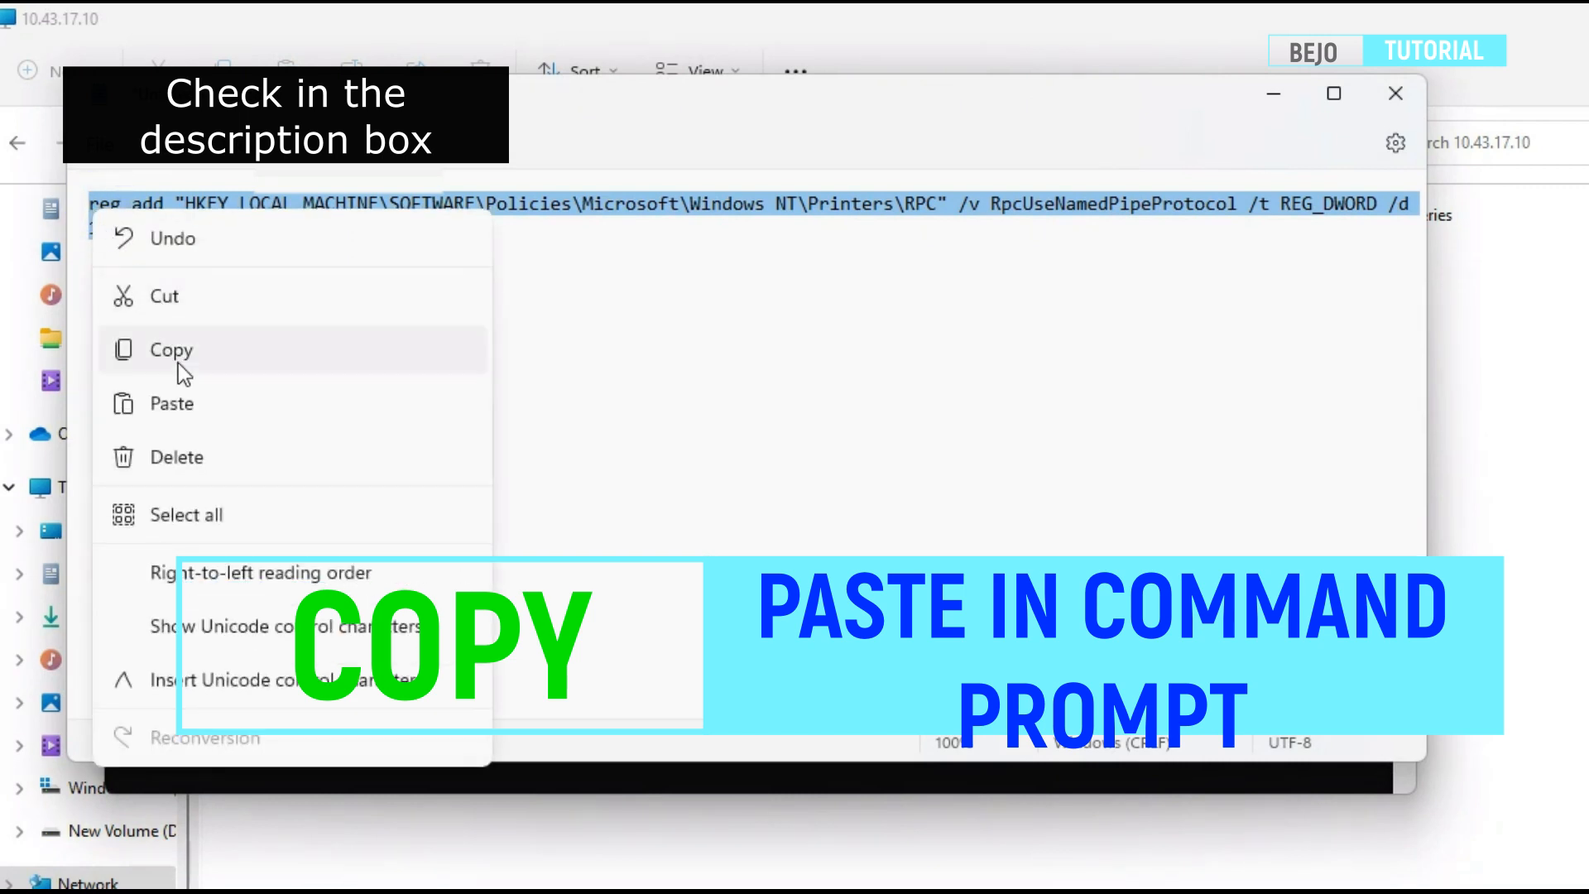
{"action": "left_click", "coordinate": [171, 349]}
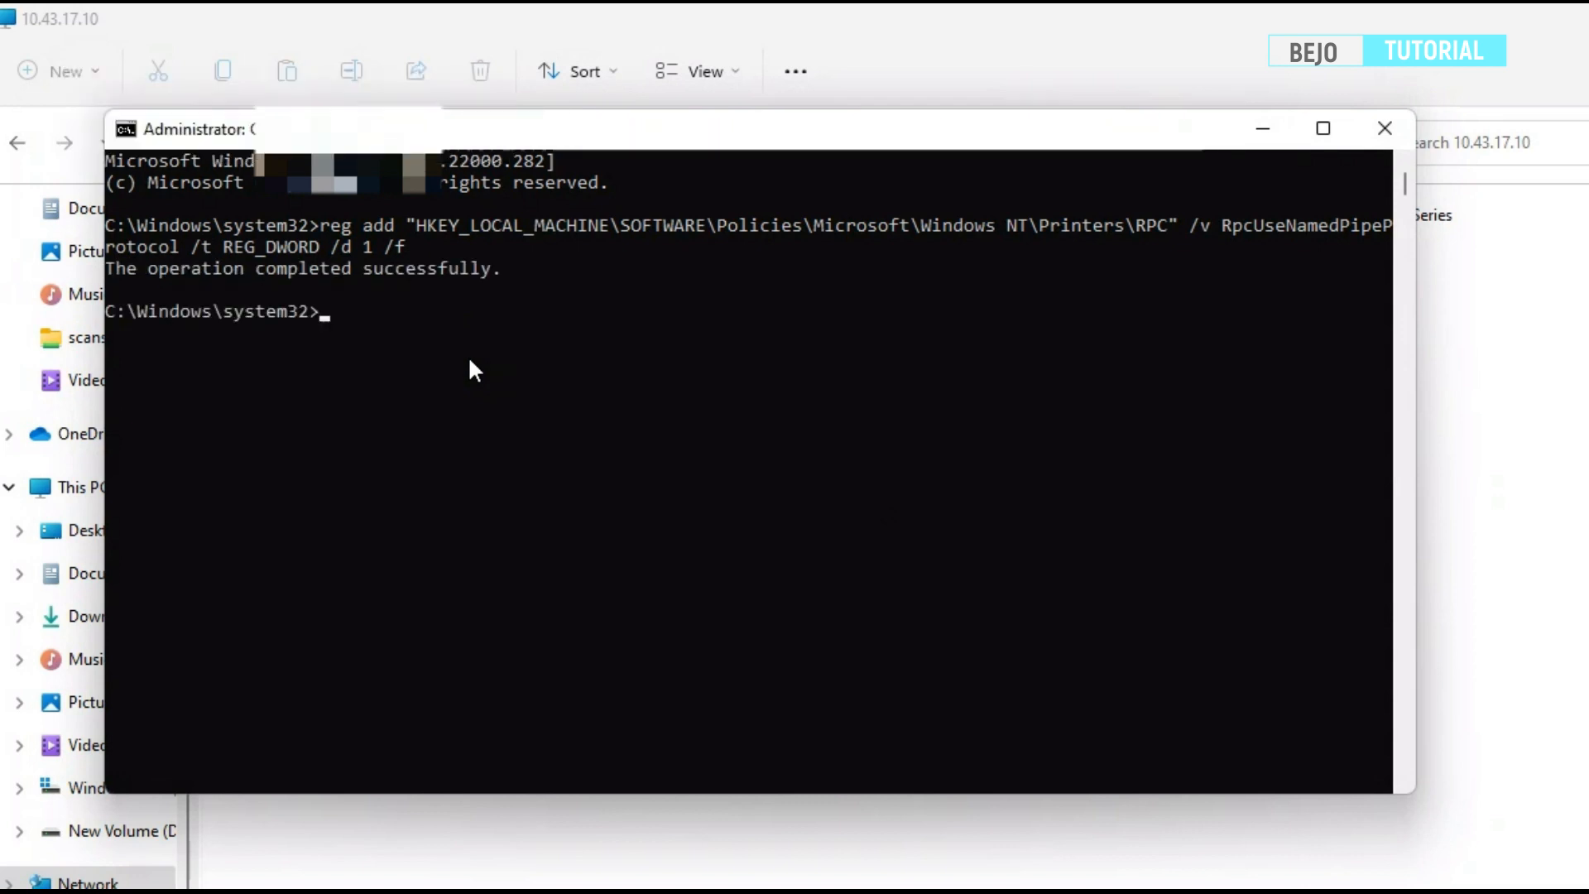
Issue a shutdown -r -f restart command after the registry change succeeds
{"action": "type", "text": "reboot"}
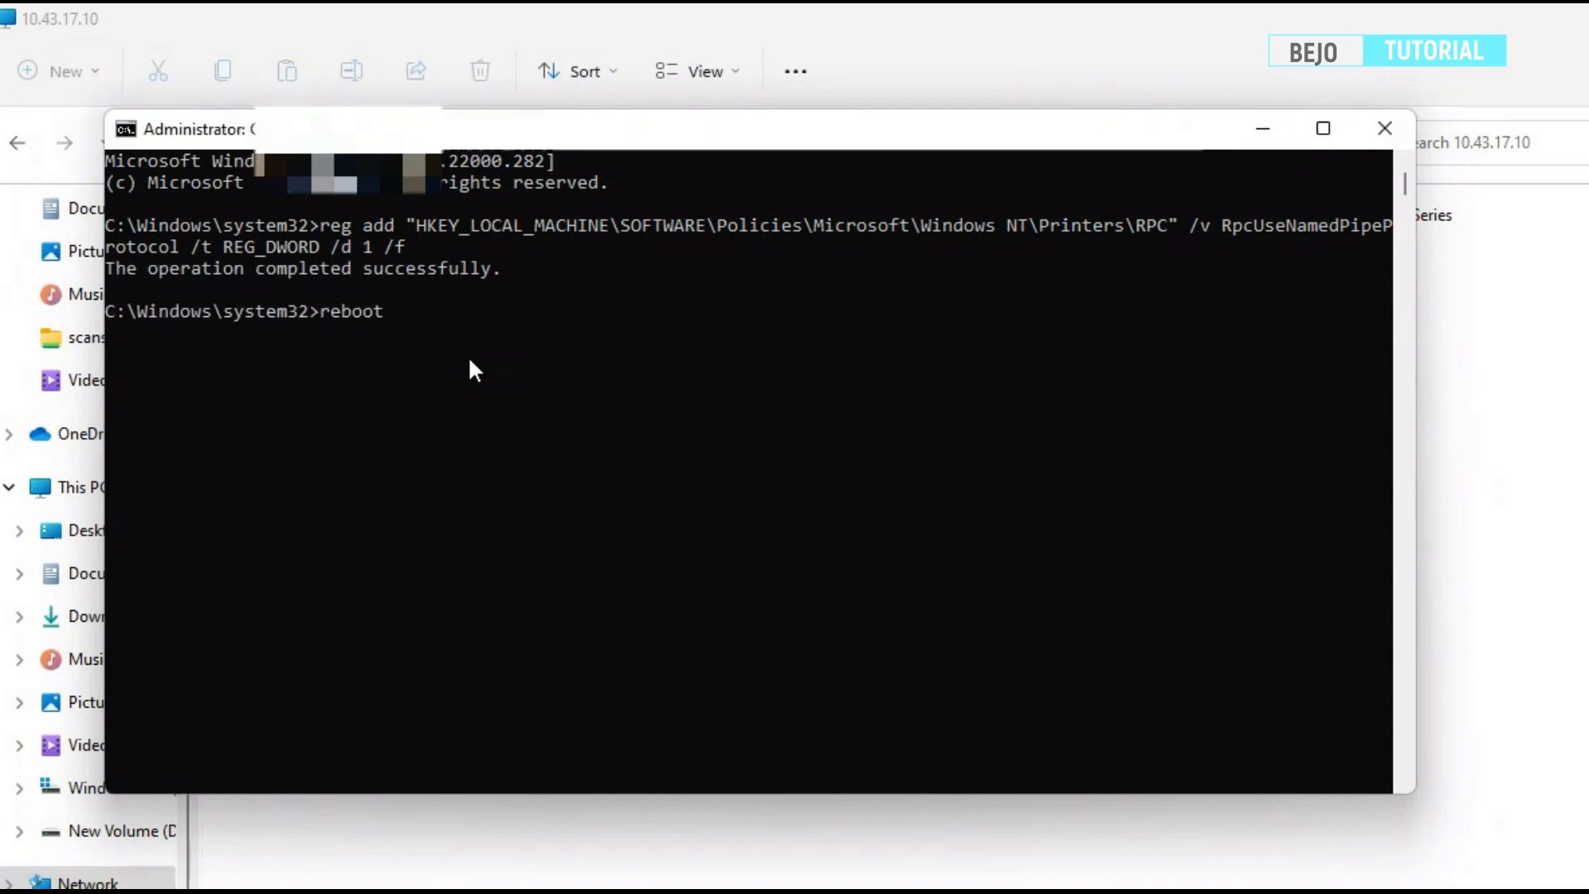
{"action": "type", "text": "shutdown"}
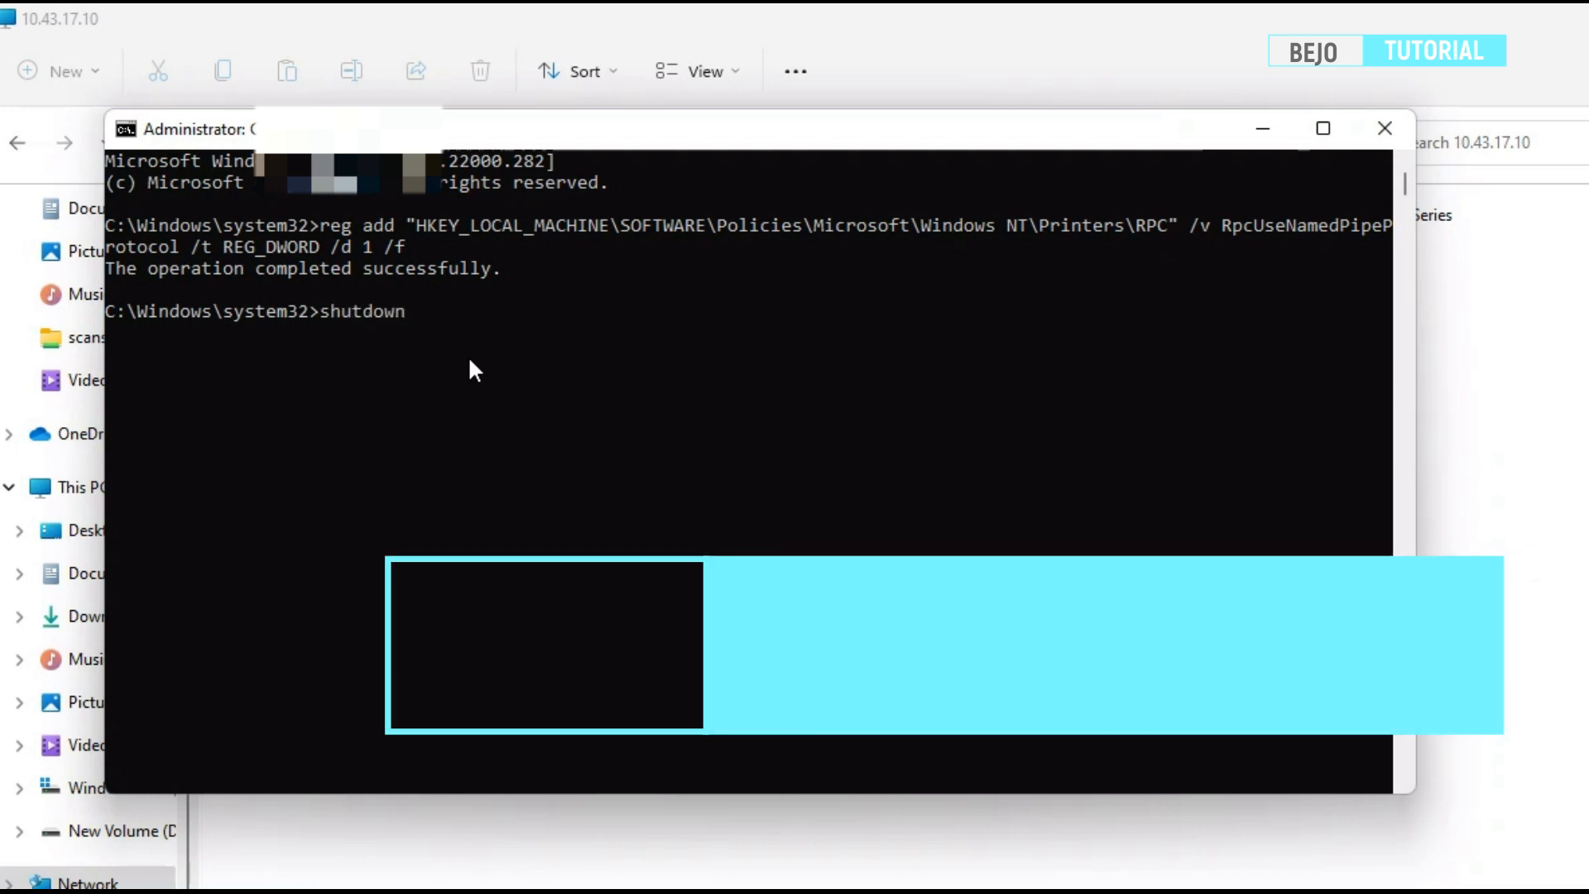
{"action": "type", "text": "-r -f -"}
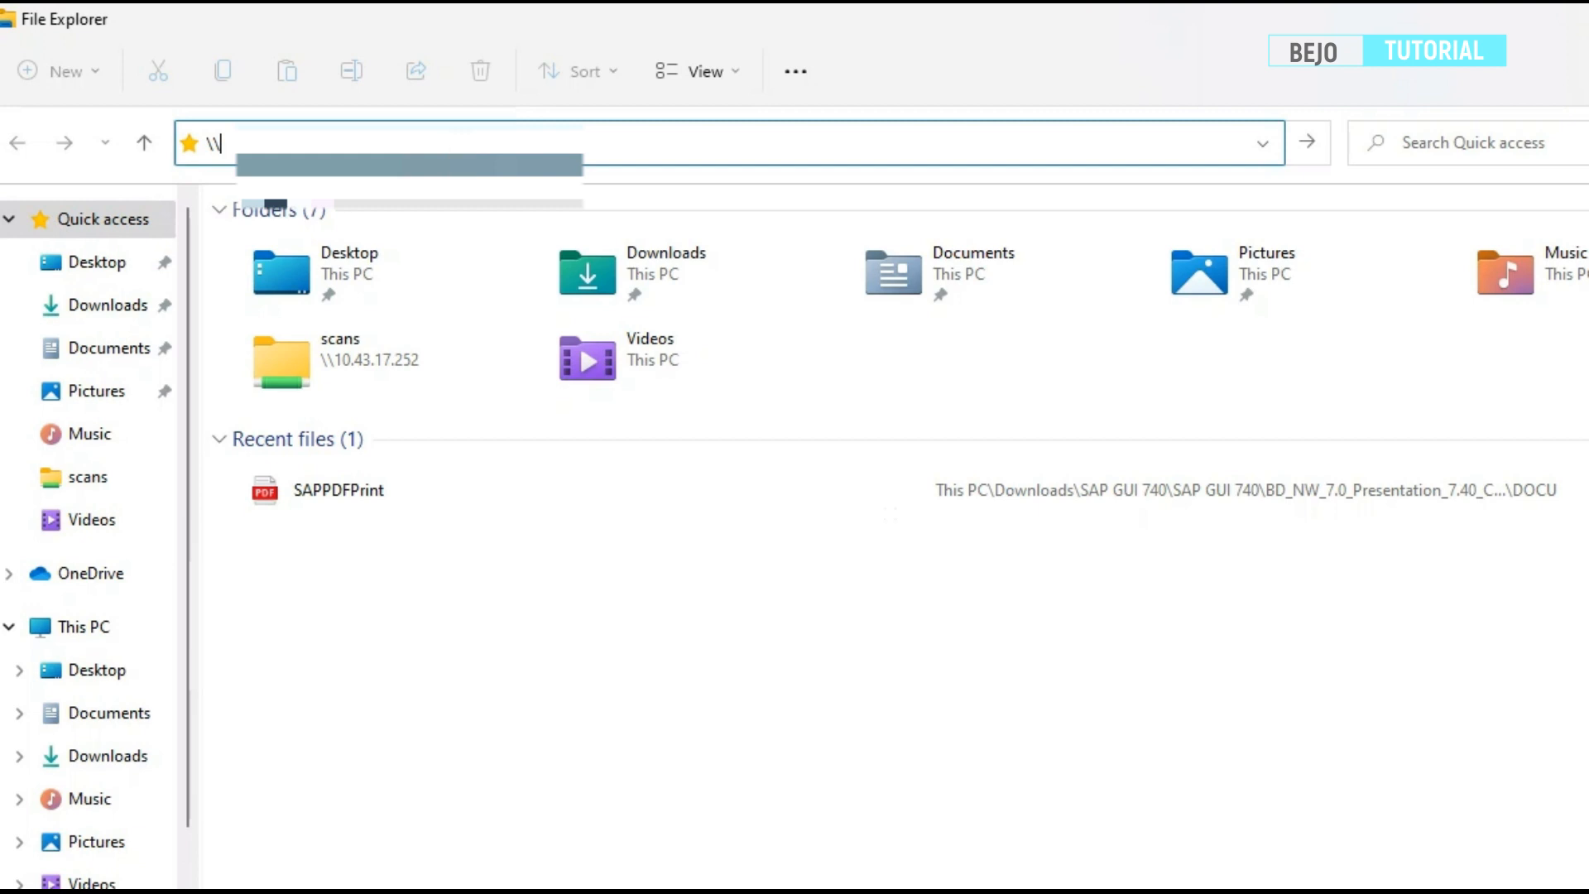
Connect to the 2180 printer and approve installing its driver through User Account Control
{"action": "type", "text": "10"}
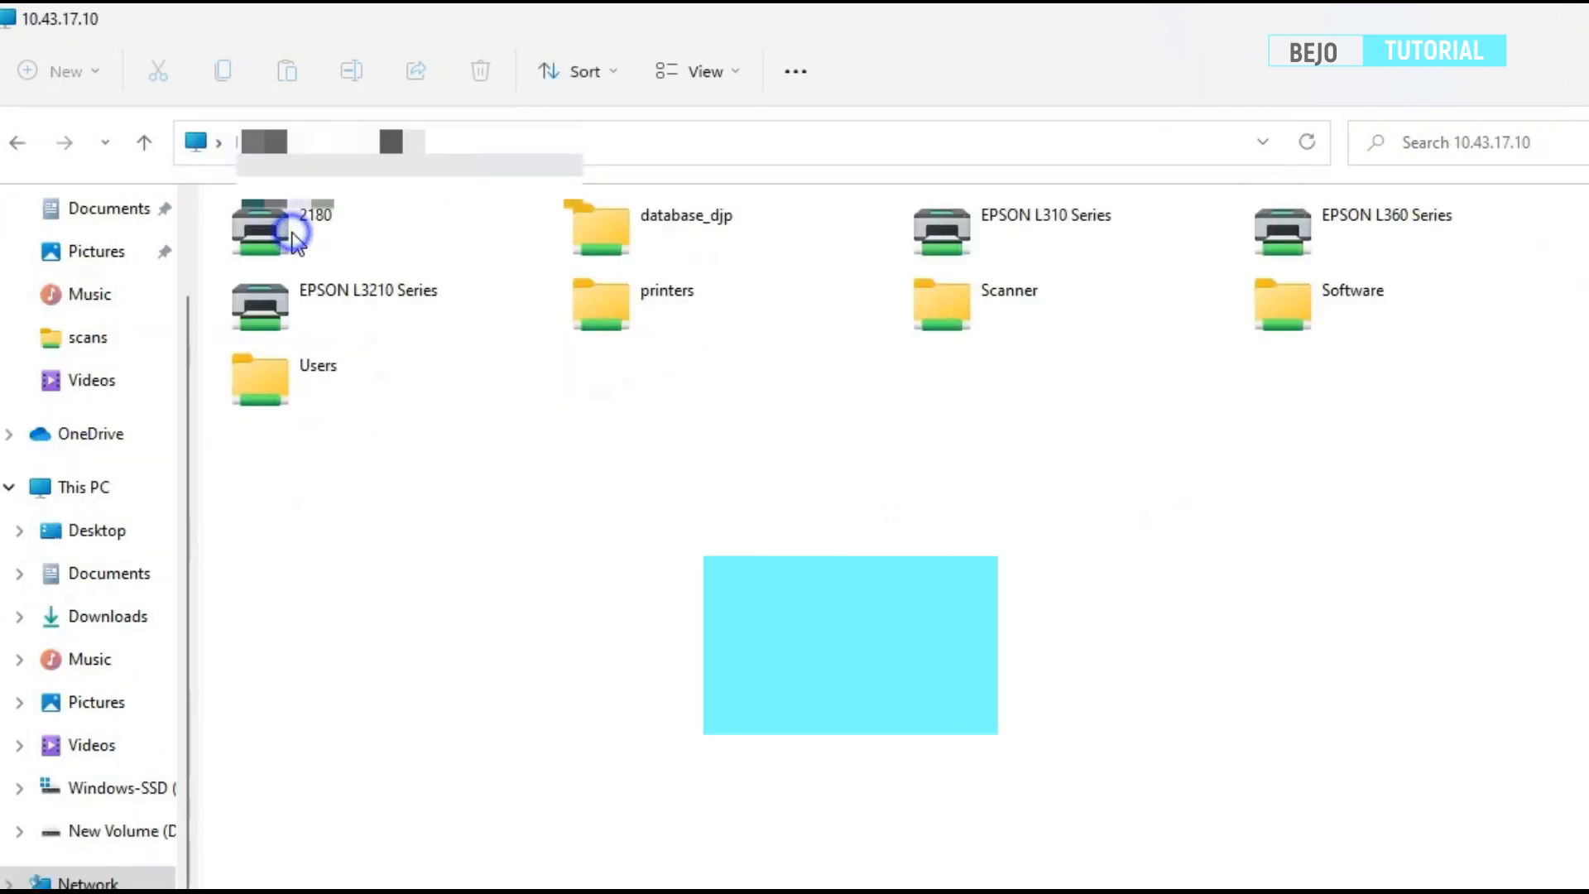
{"action": "double_click", "coordinate": [295, 229]}
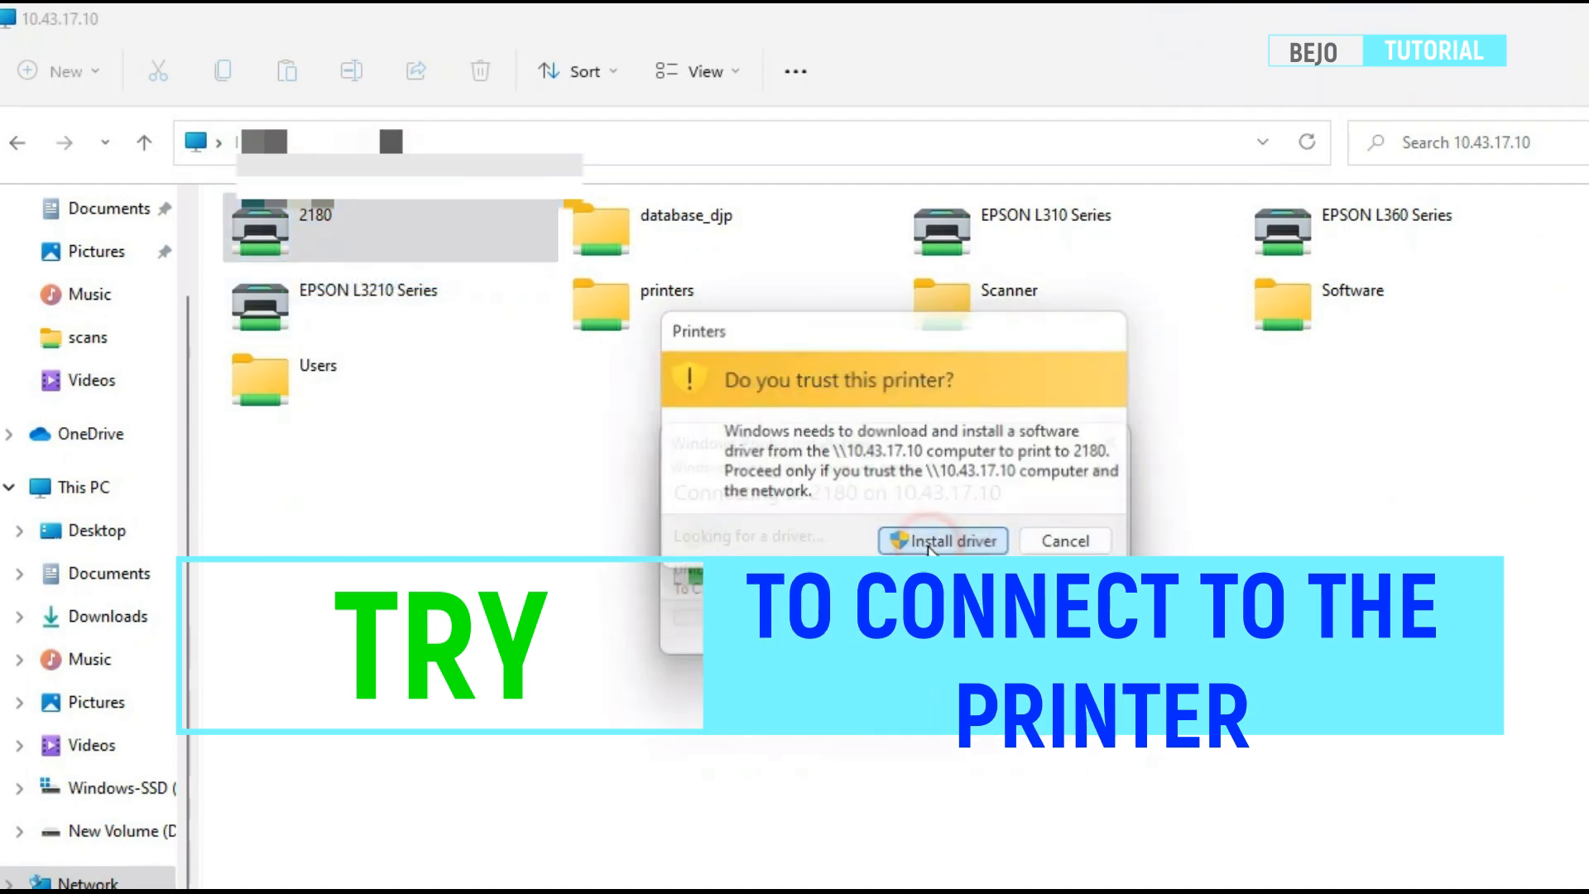
{"action": "left_click", "coordinate": [940, 539]}
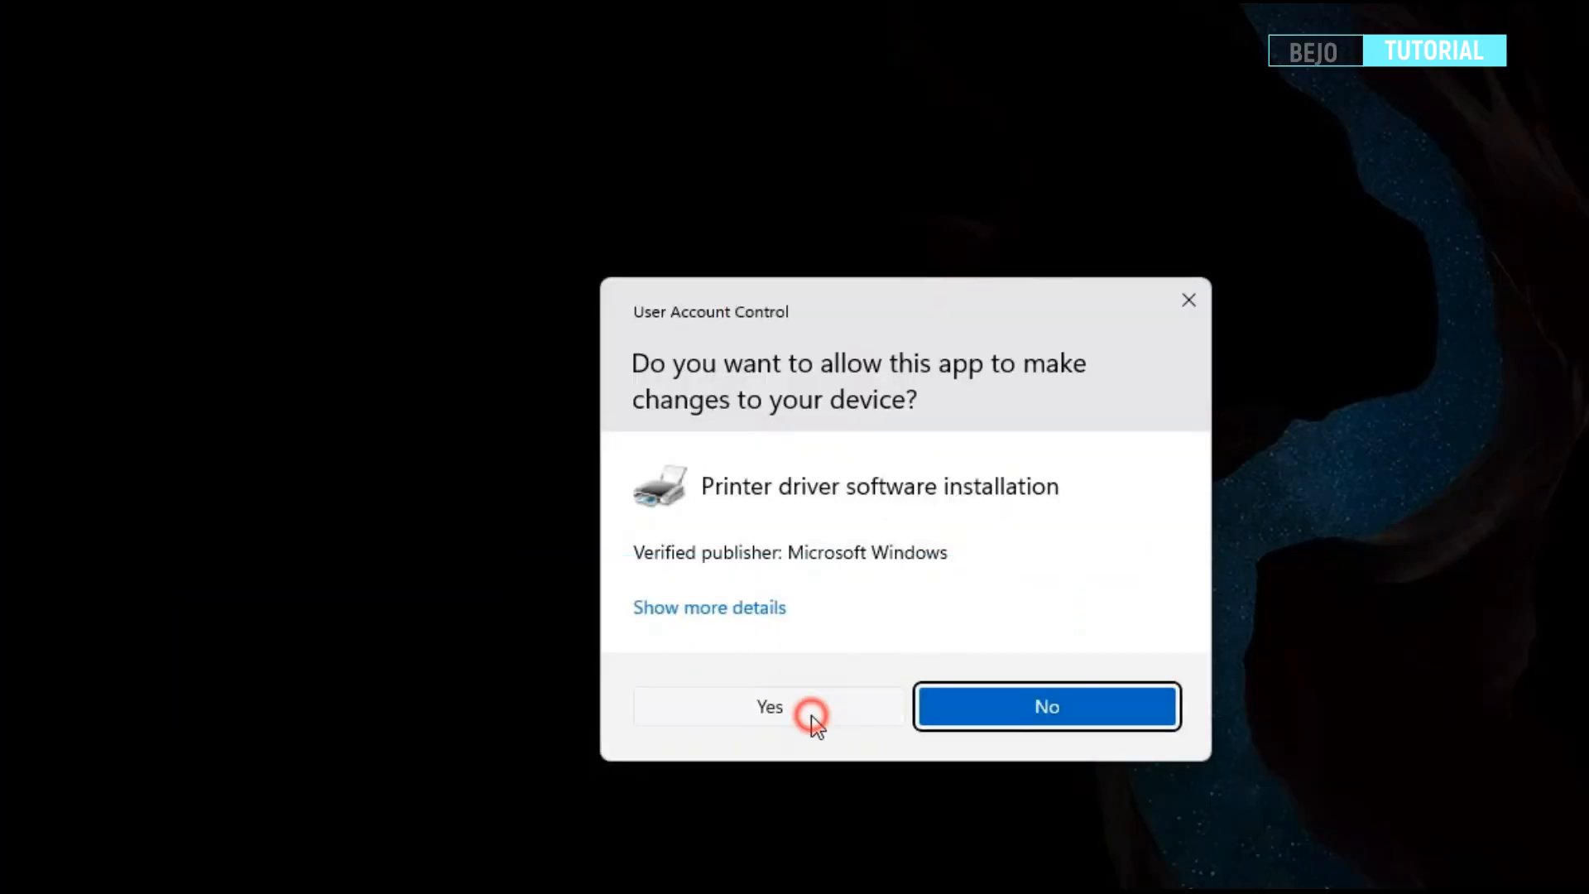
{"action": "left_click", "coordinate": [768, 707]}
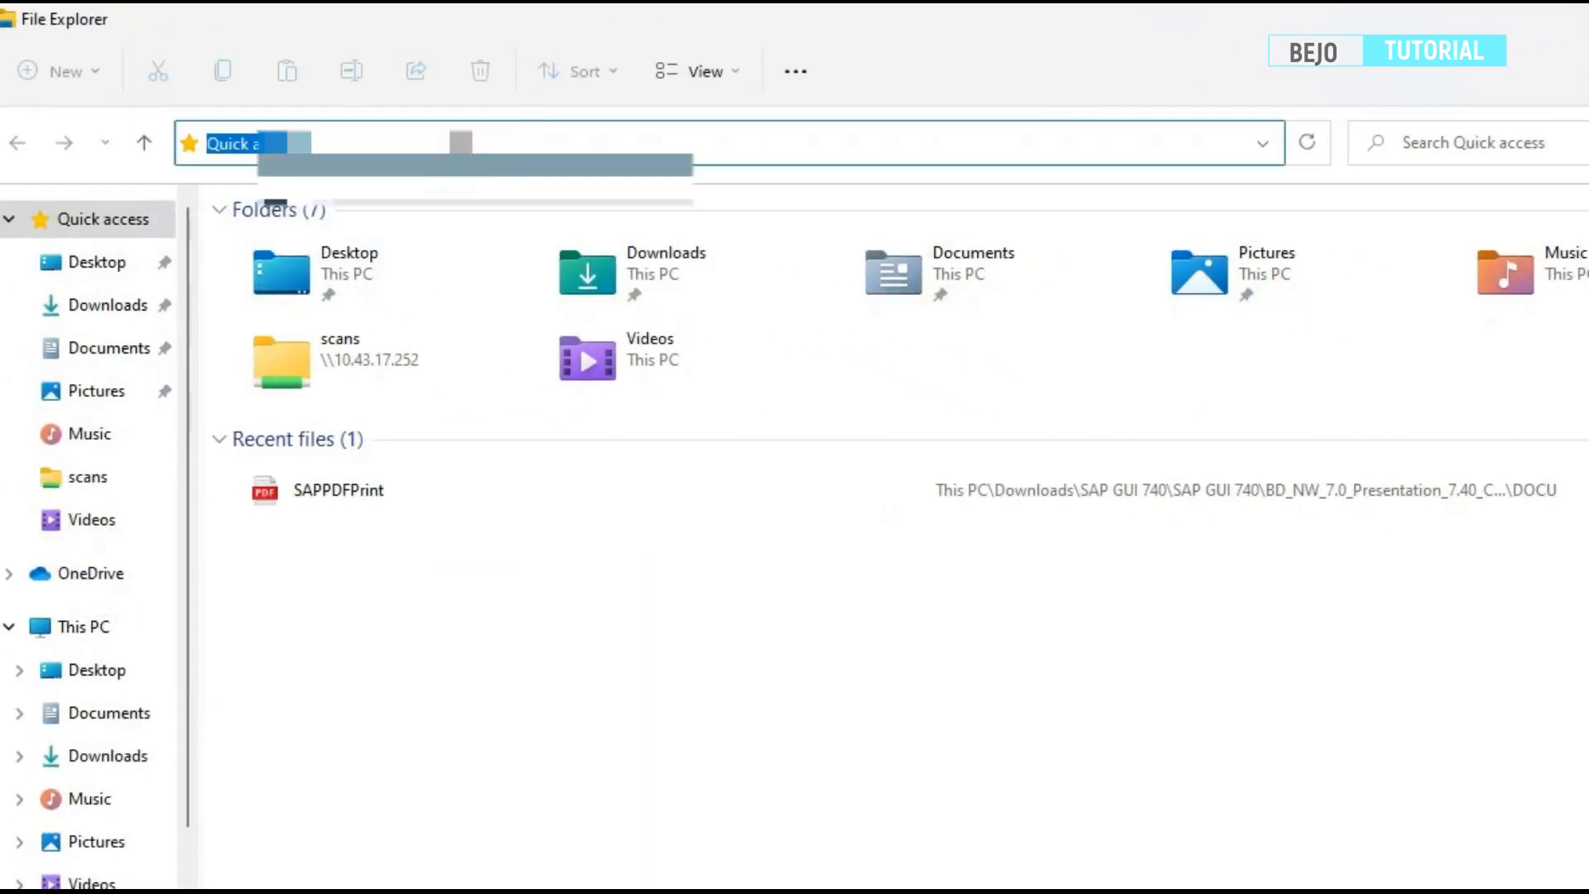
Reopen the \\server share and connect to the EPSON L360 Series printer
{"action": "type", "text": "\\\\"}
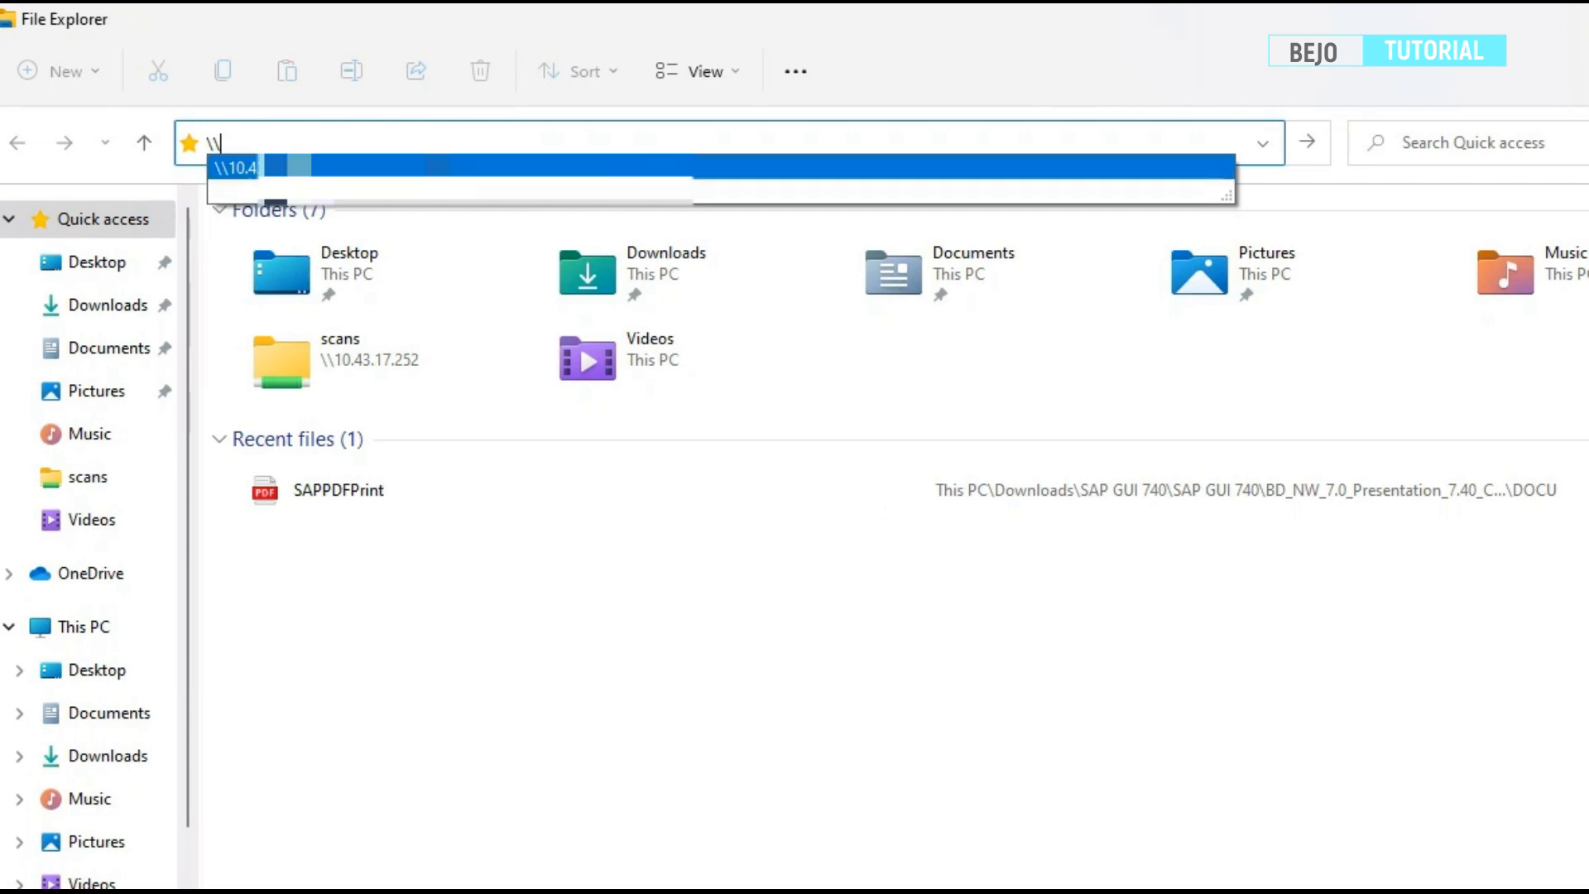
{"action": "key", "text": "enter"}
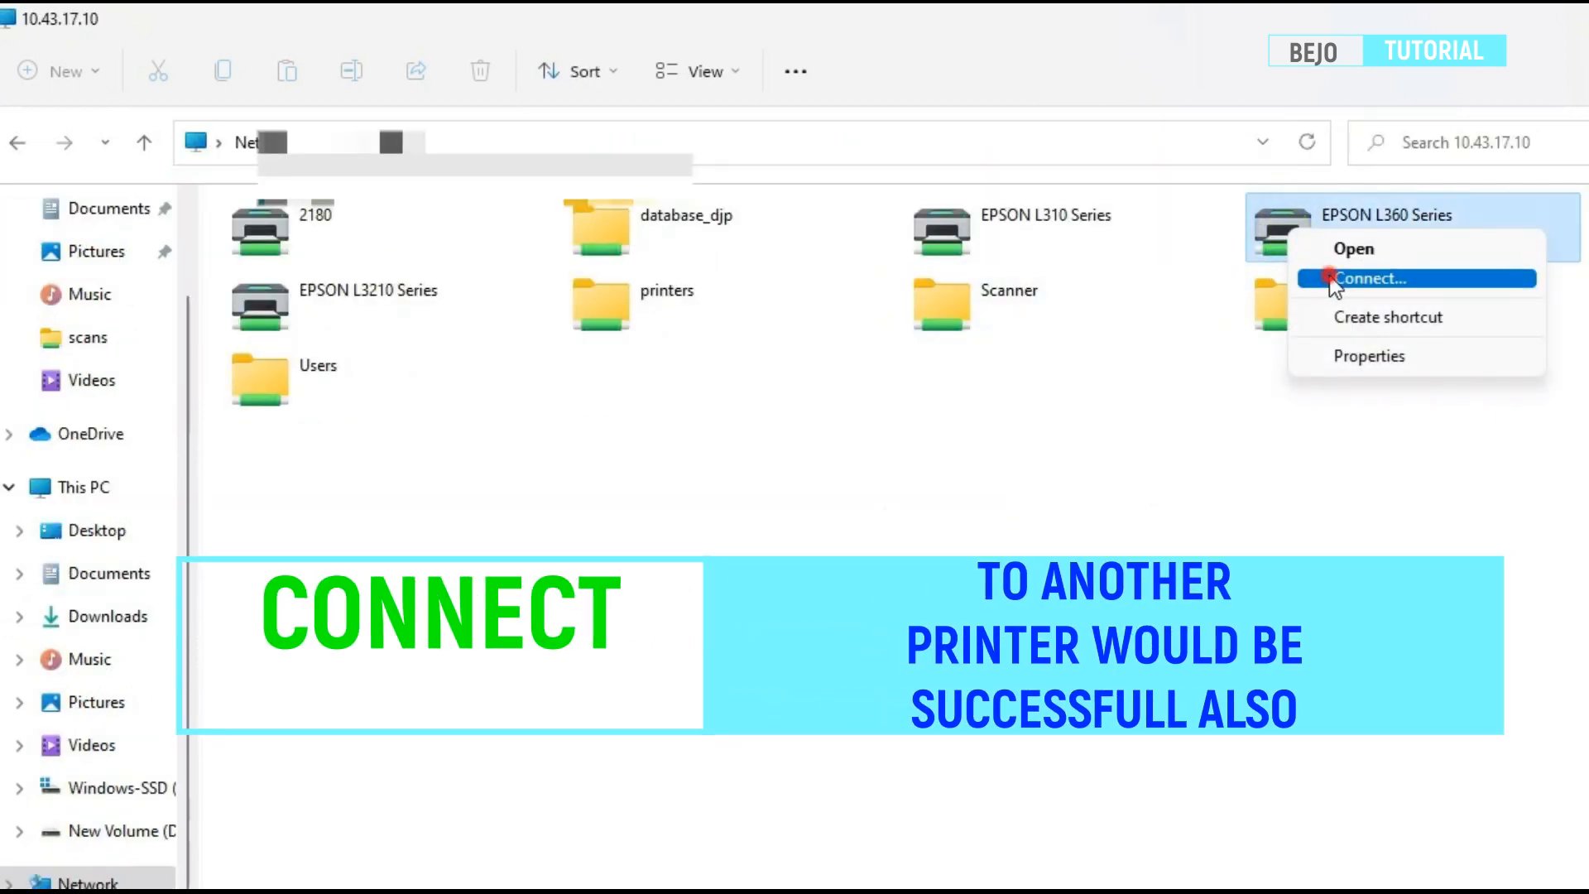
{"action": "left_click", "coordinate": [1368, 278]}
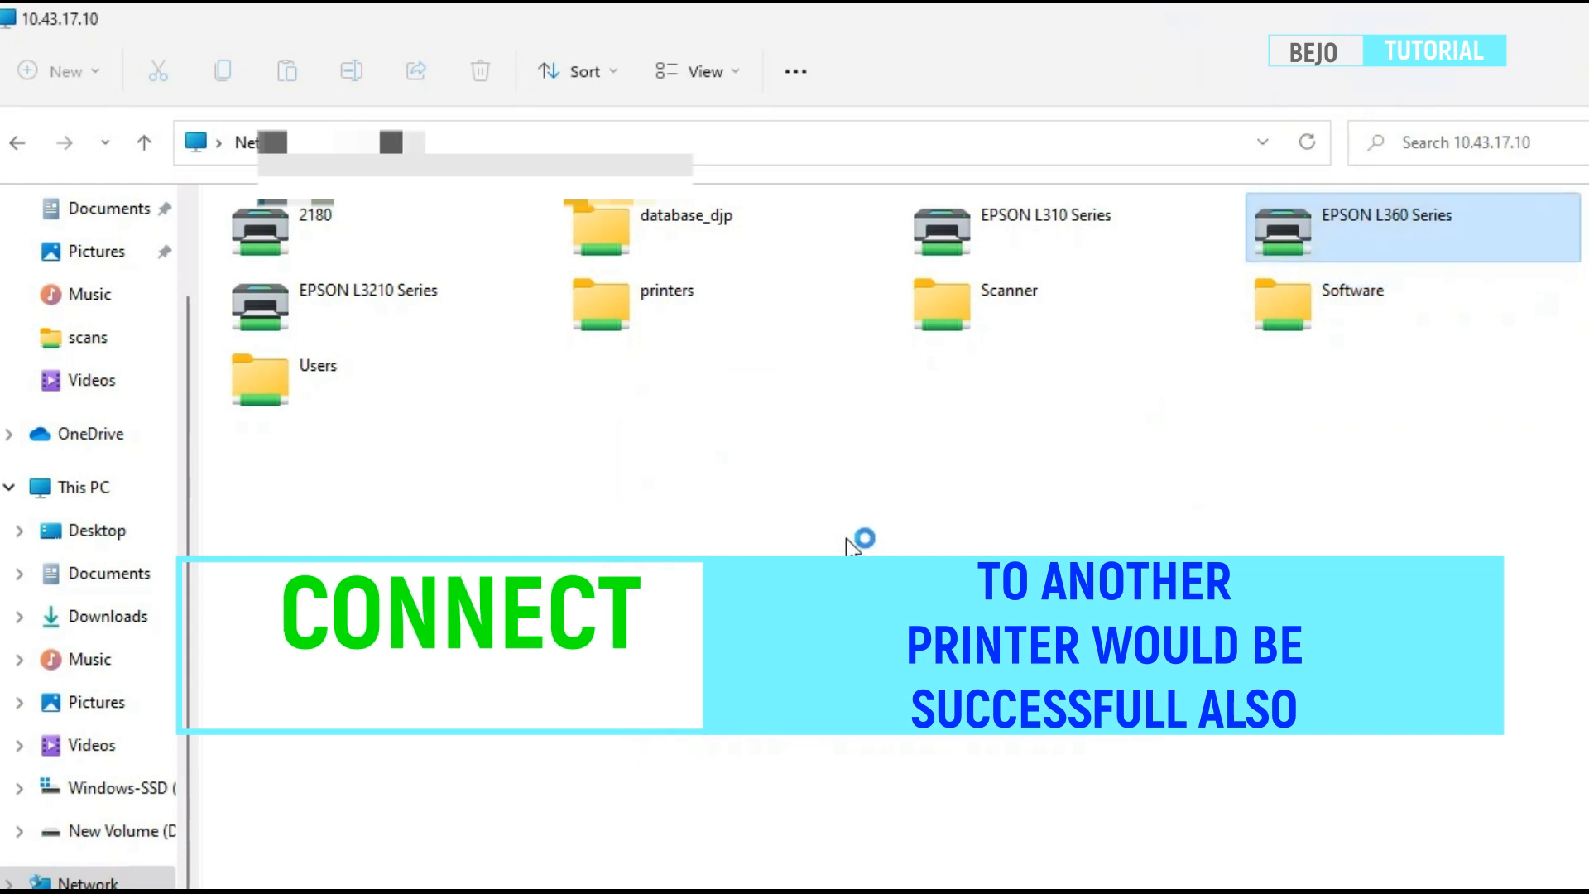